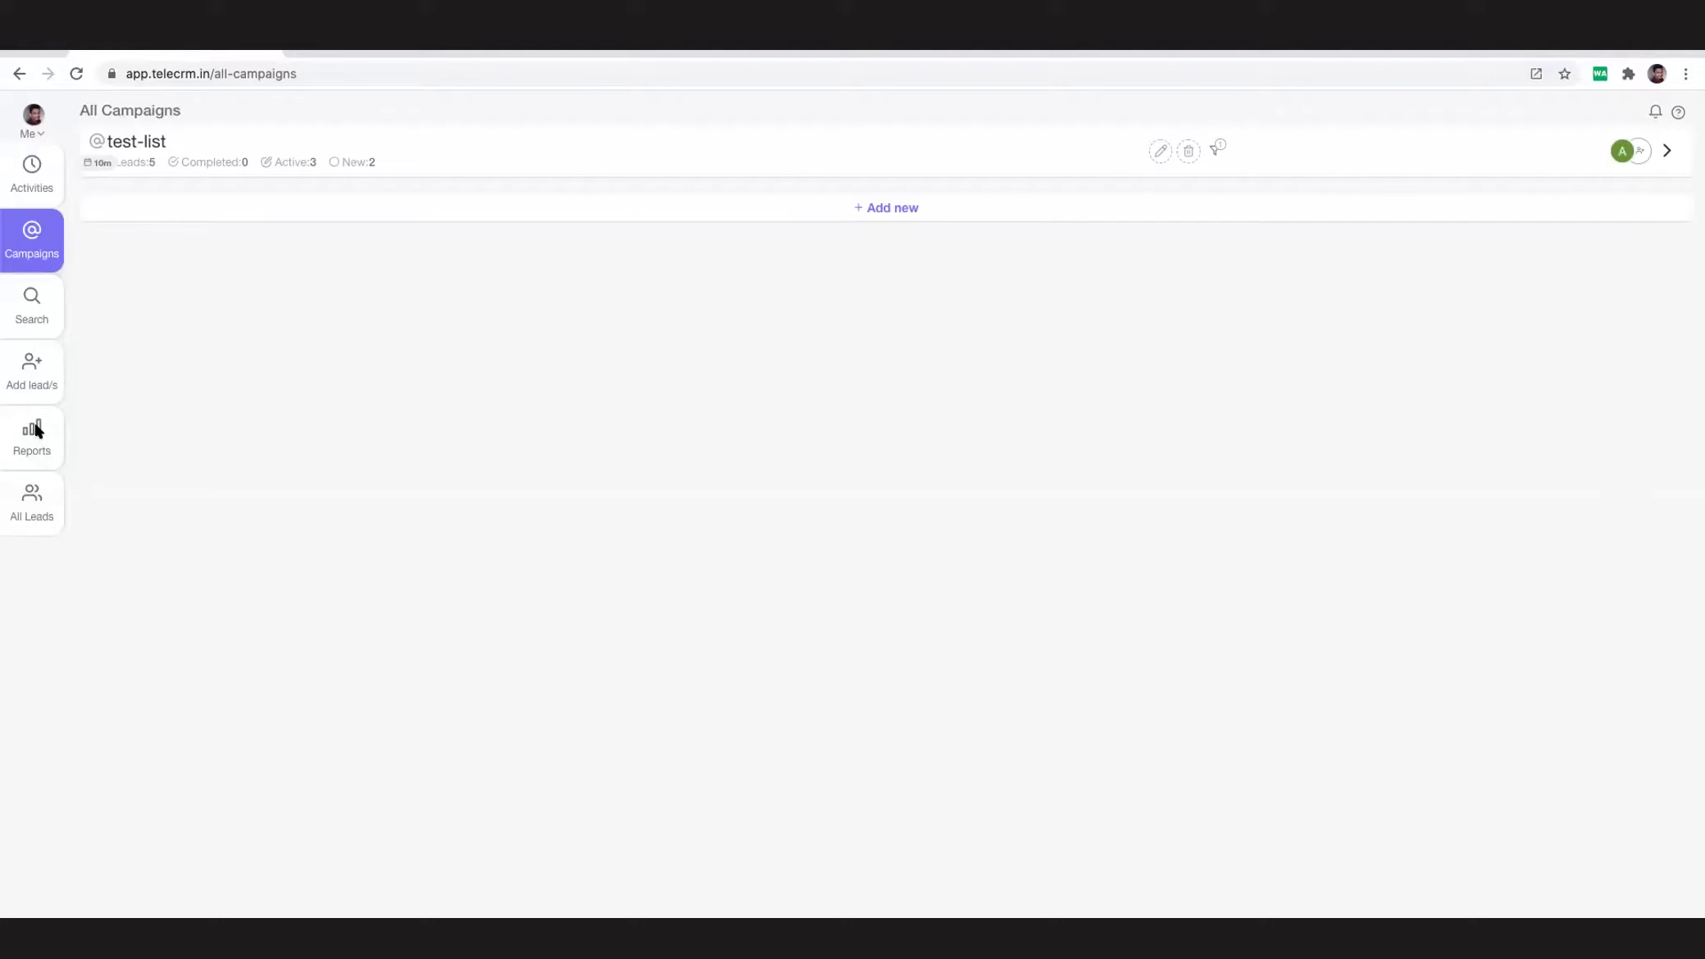
mouse_move(50, 445)
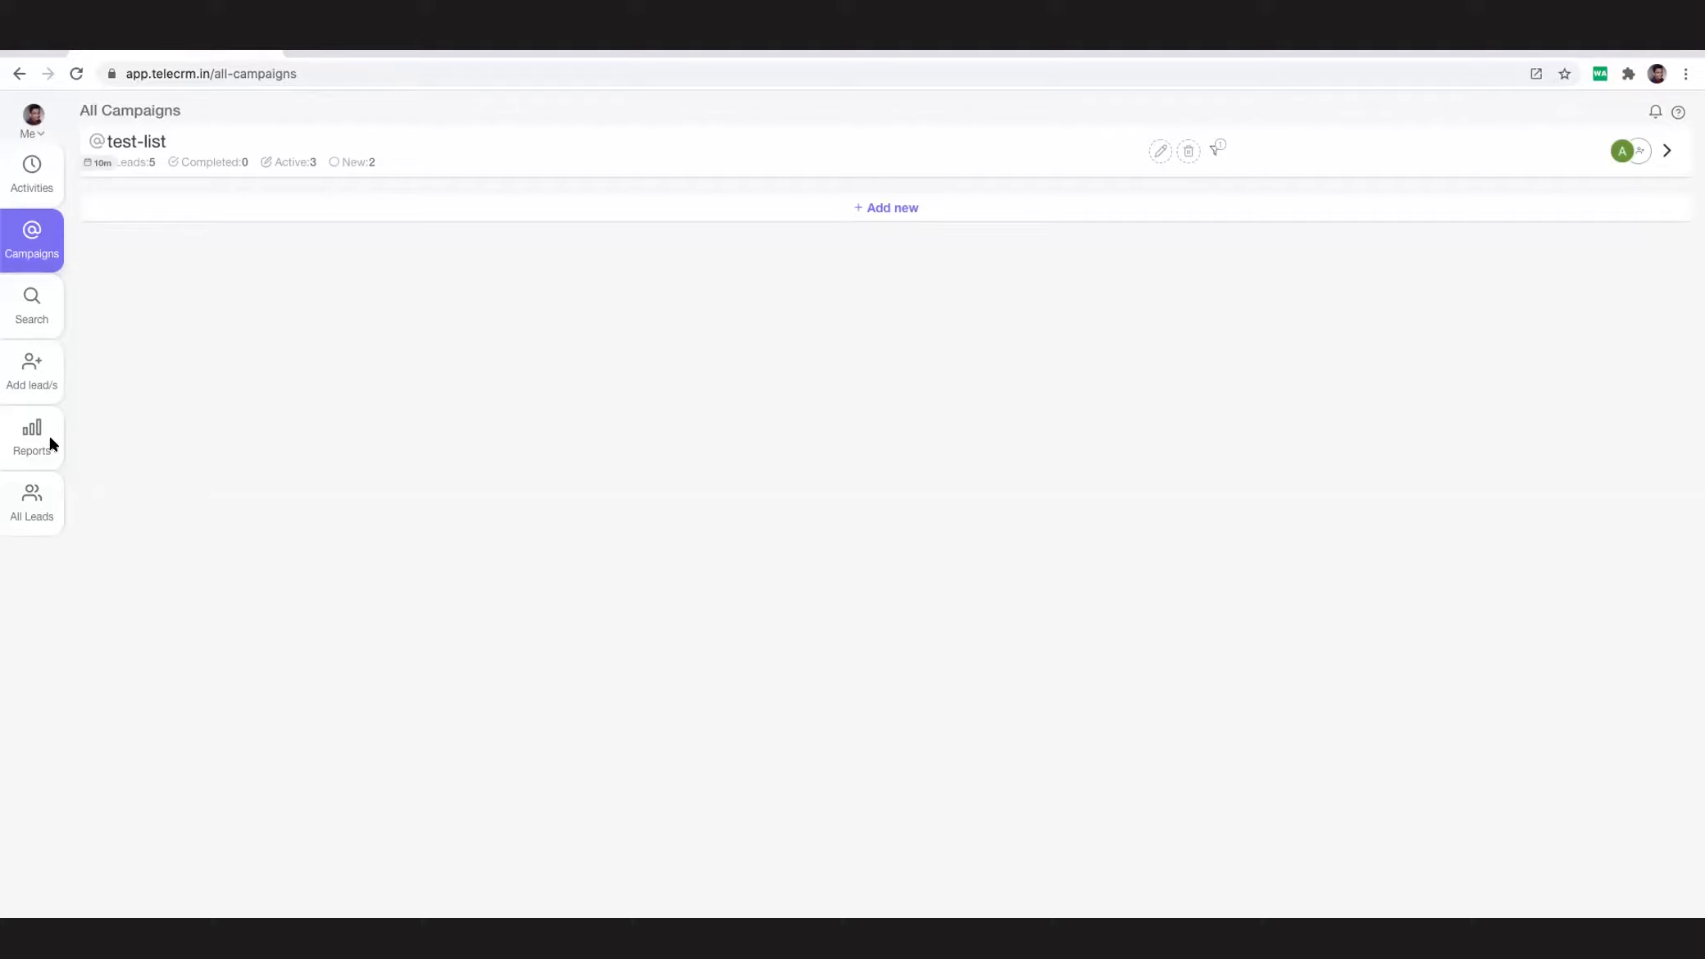
mouse_move(50, 454)
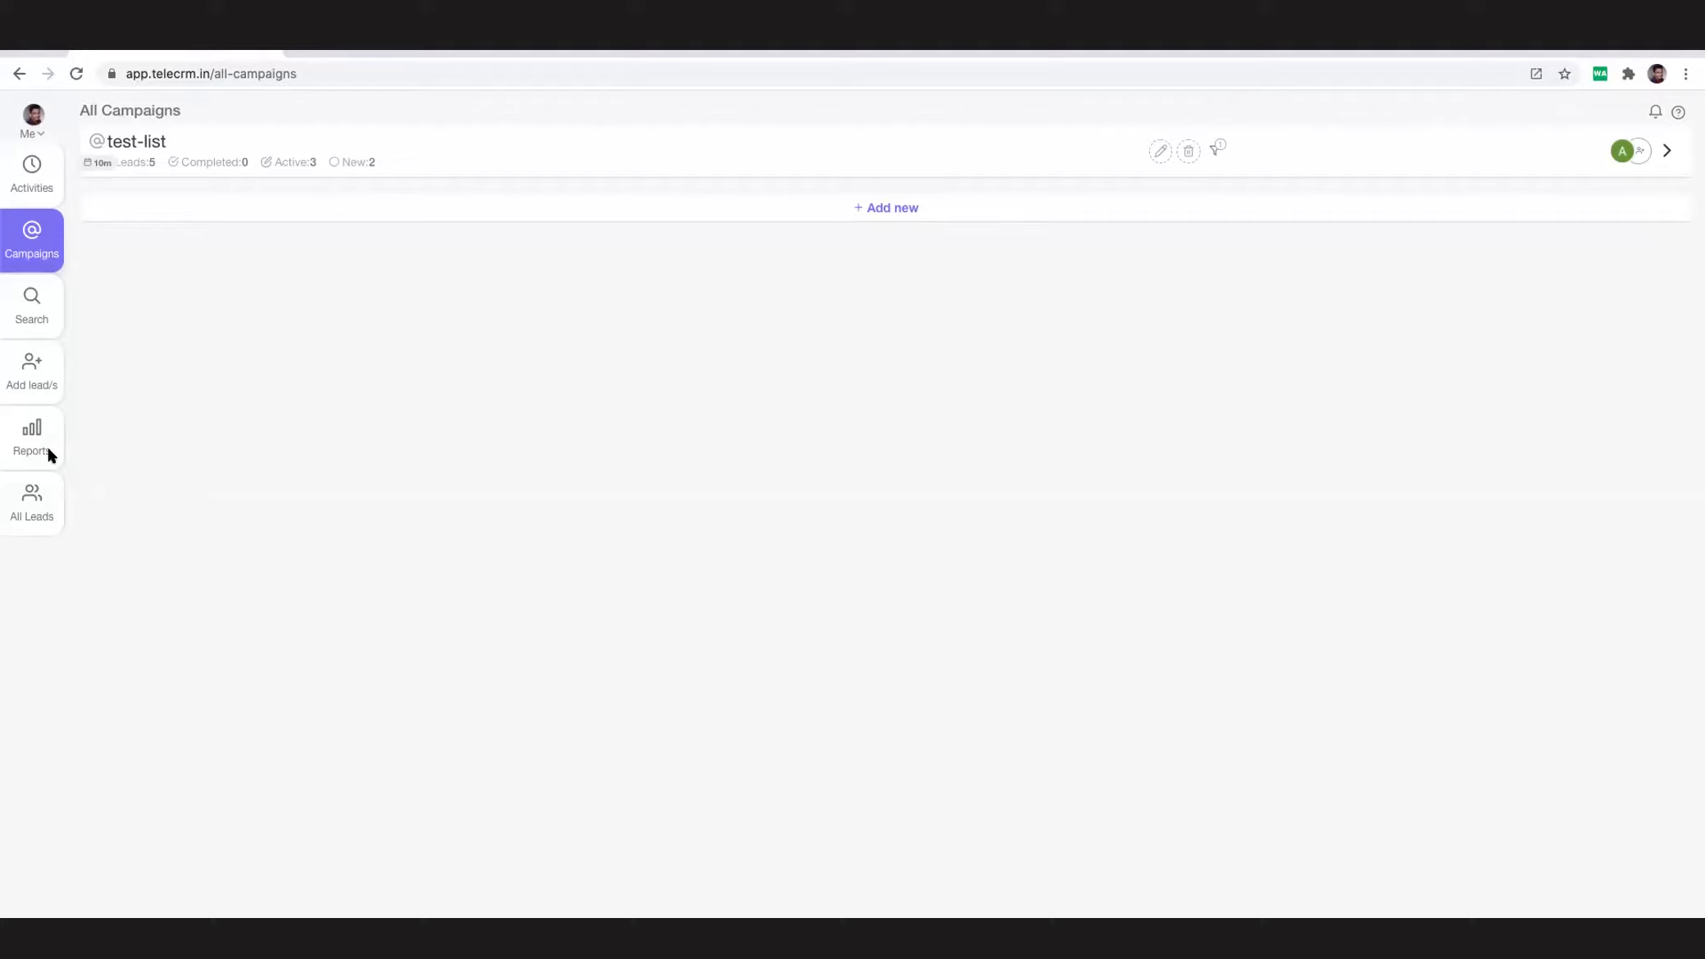
mouse_move(41, 454)
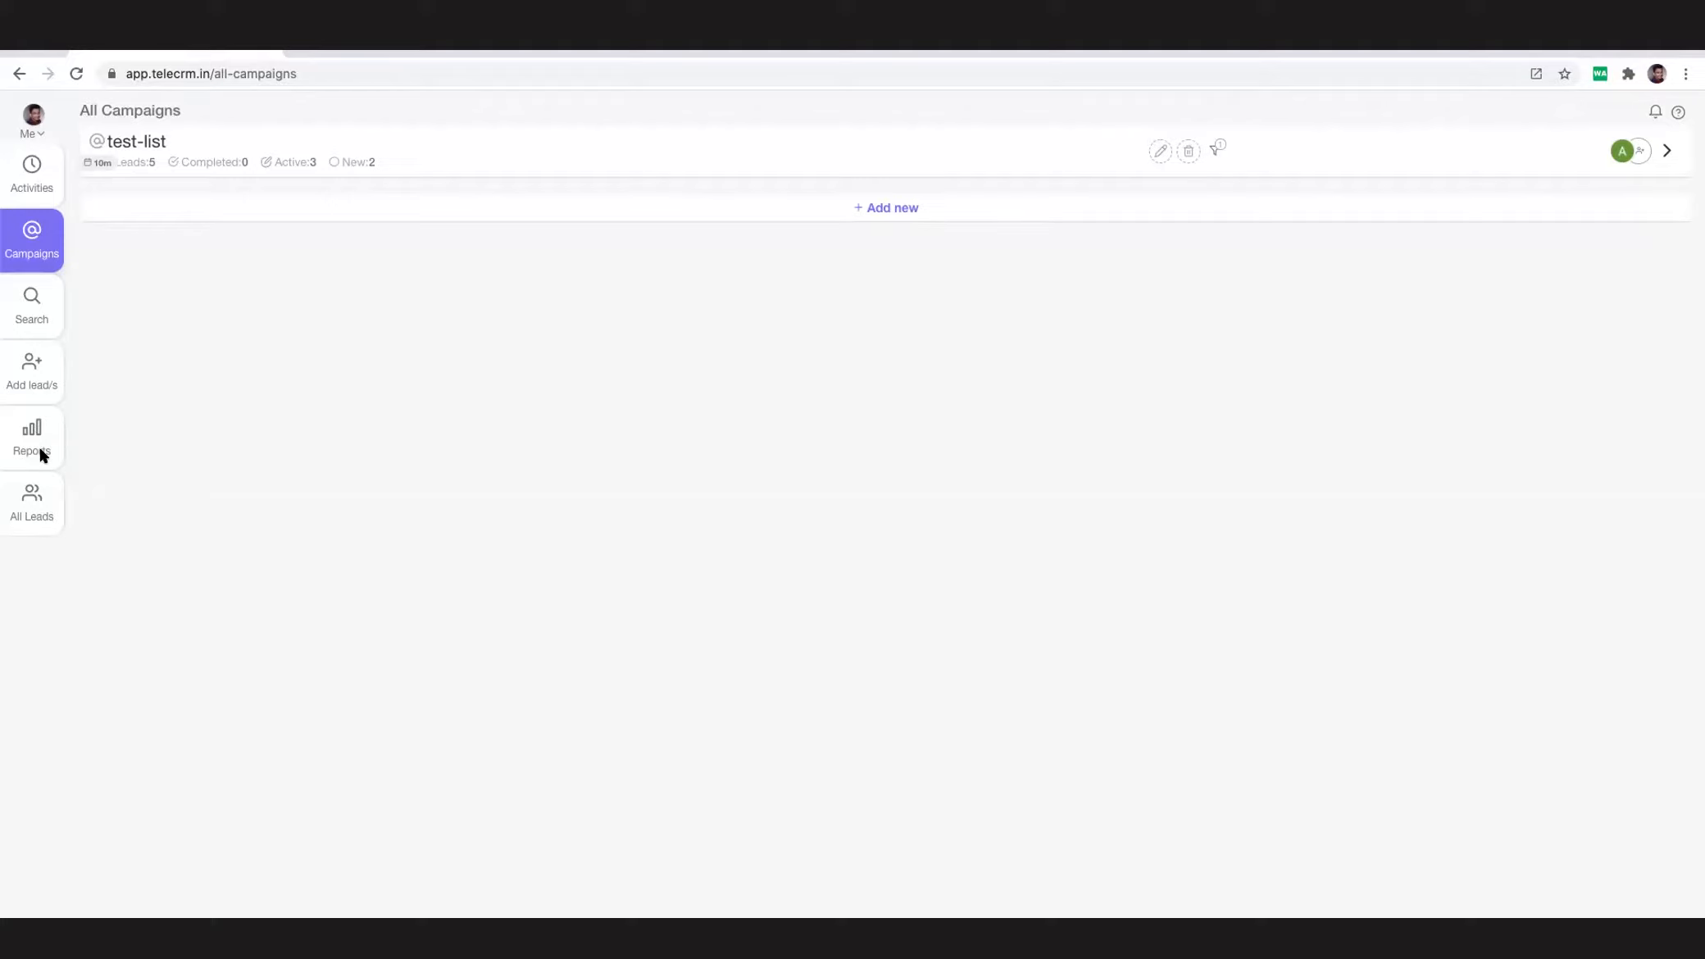
mouse_move(36, 443)
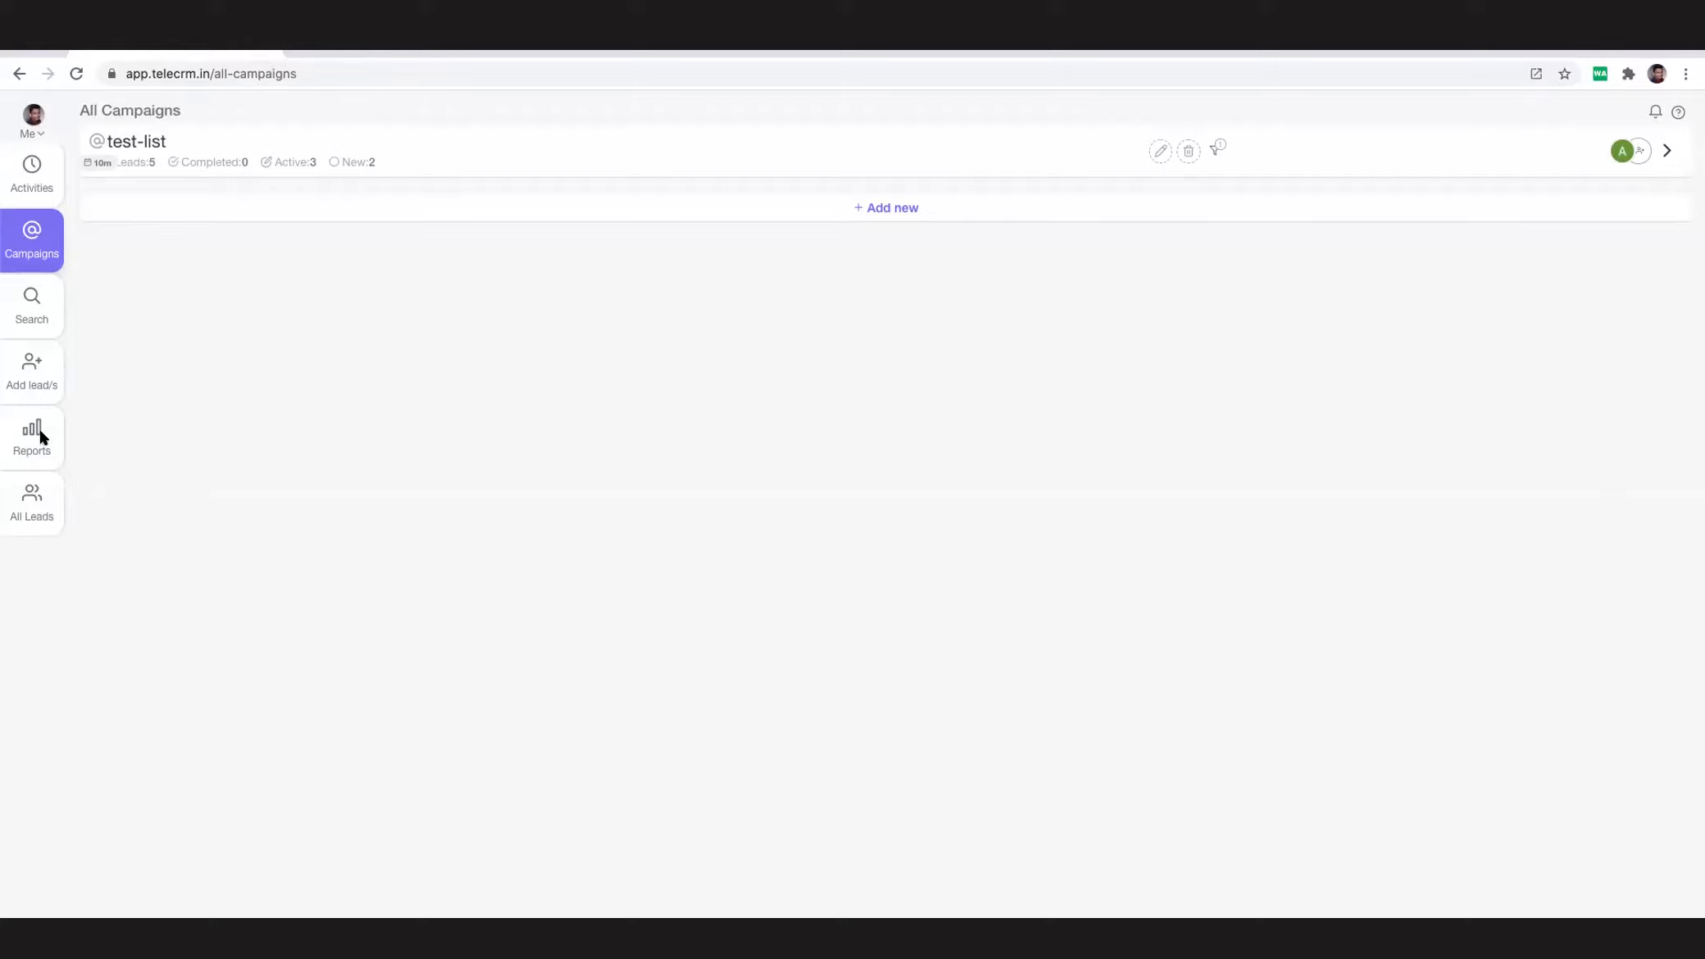
mouse_move(40, 444)
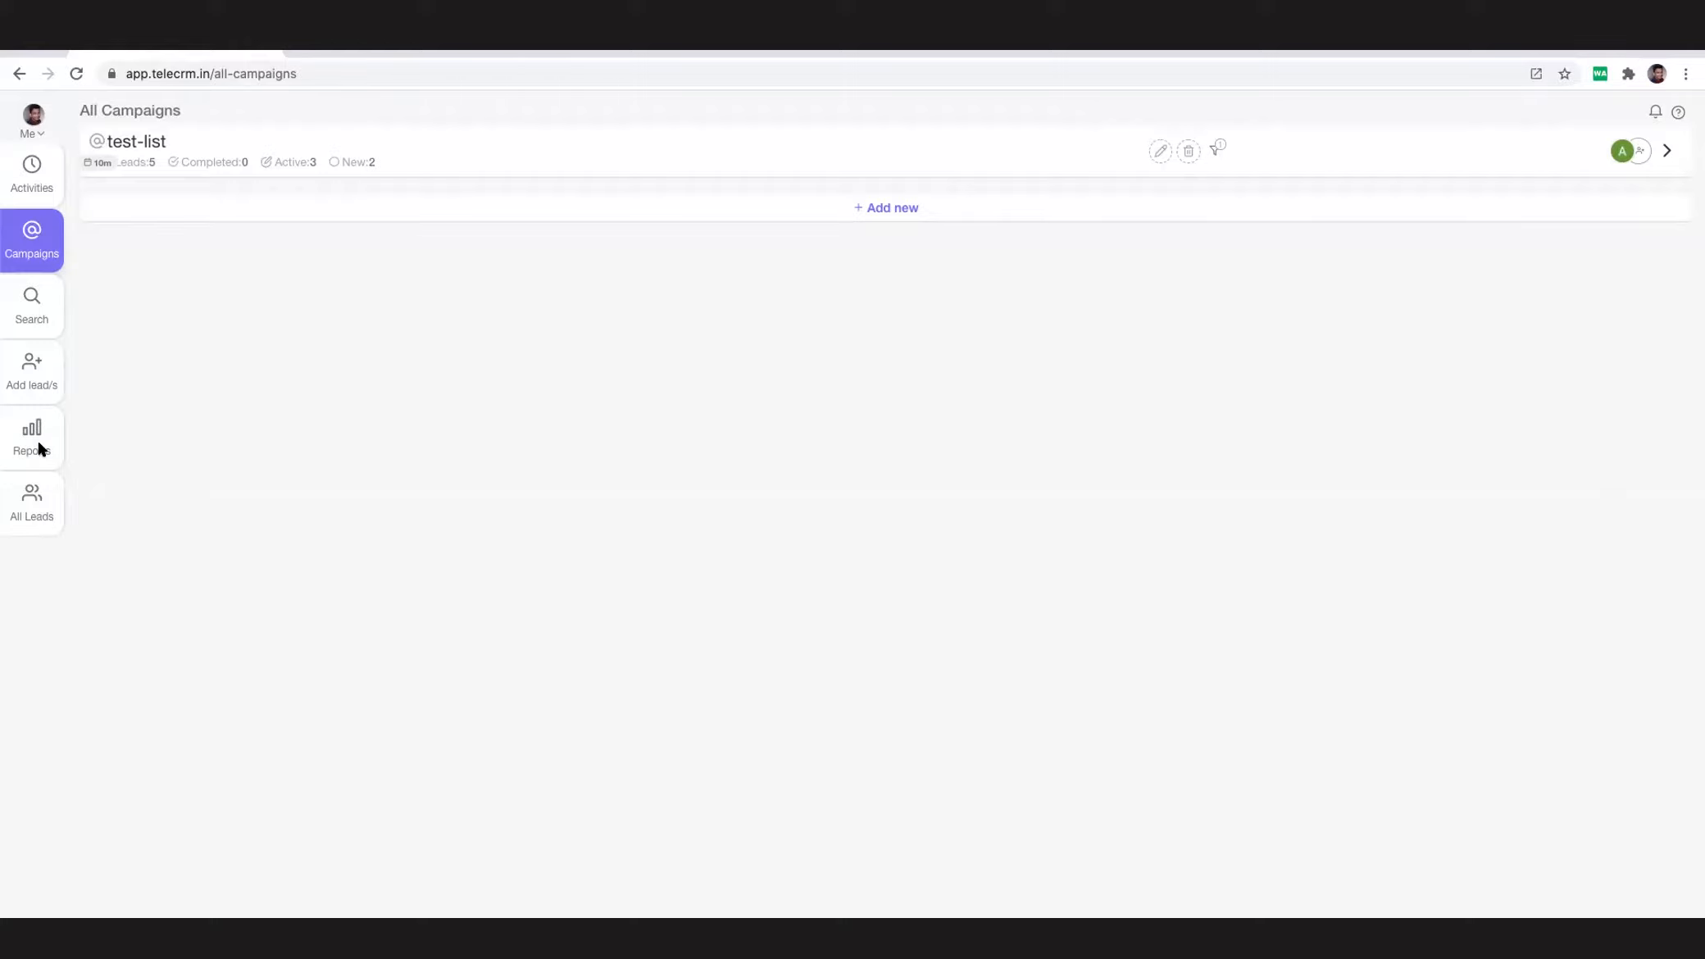
left_click(31, 437)
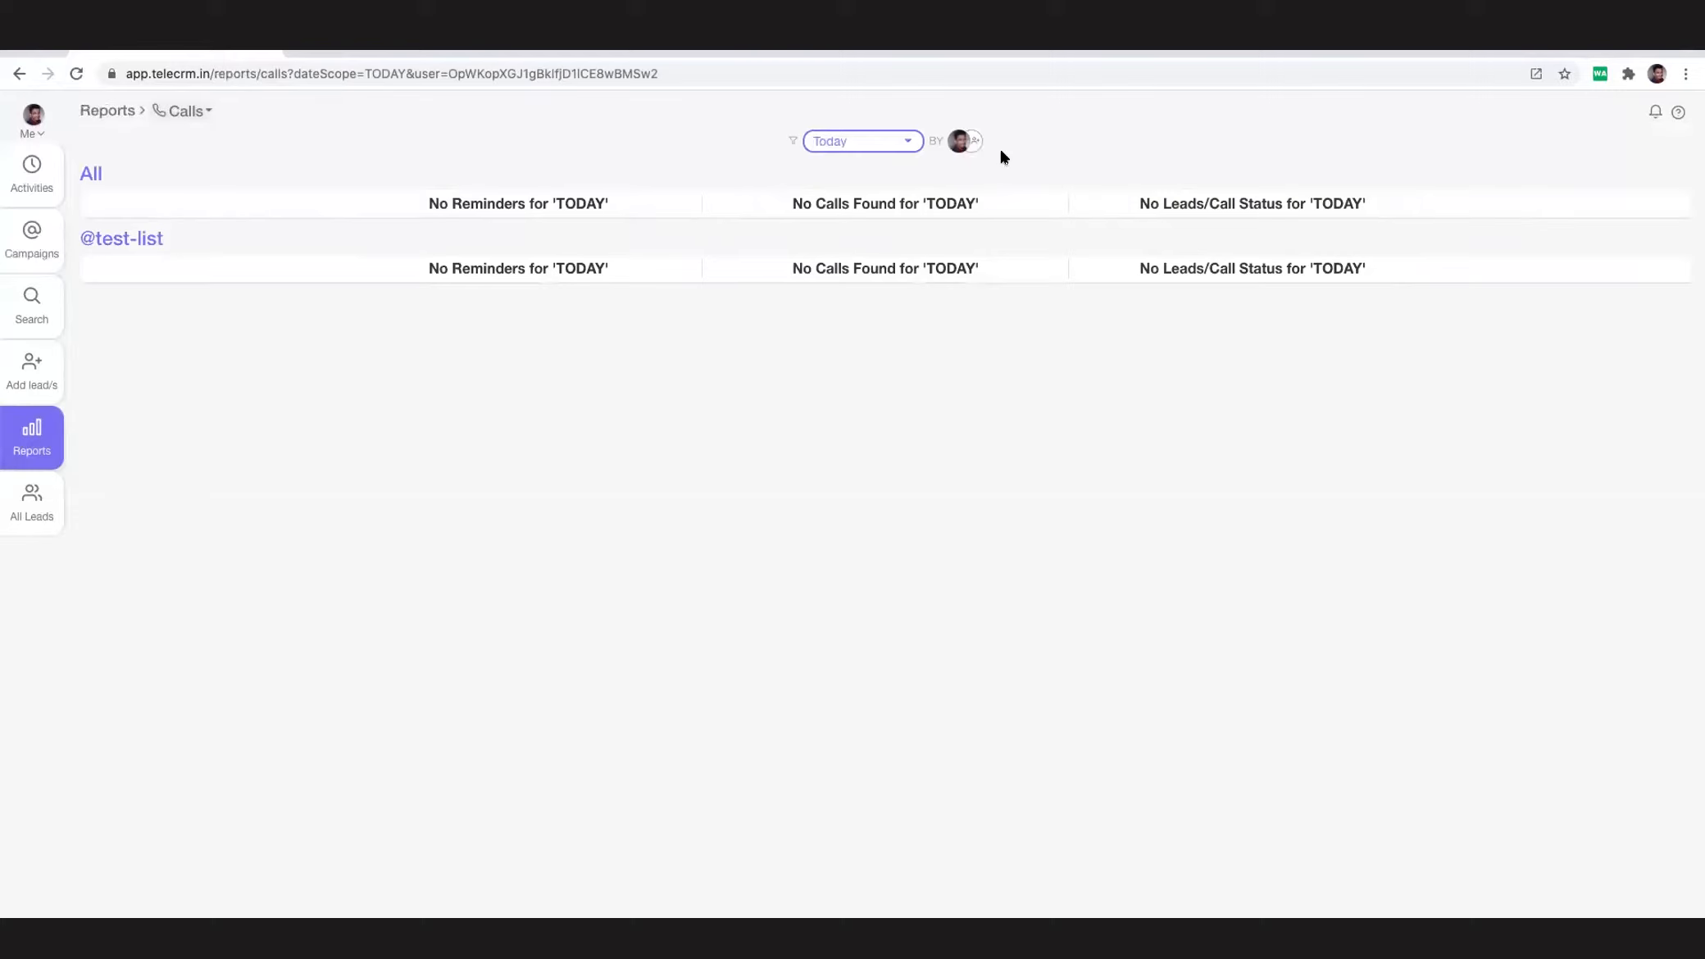
mouse_move(946, 172)
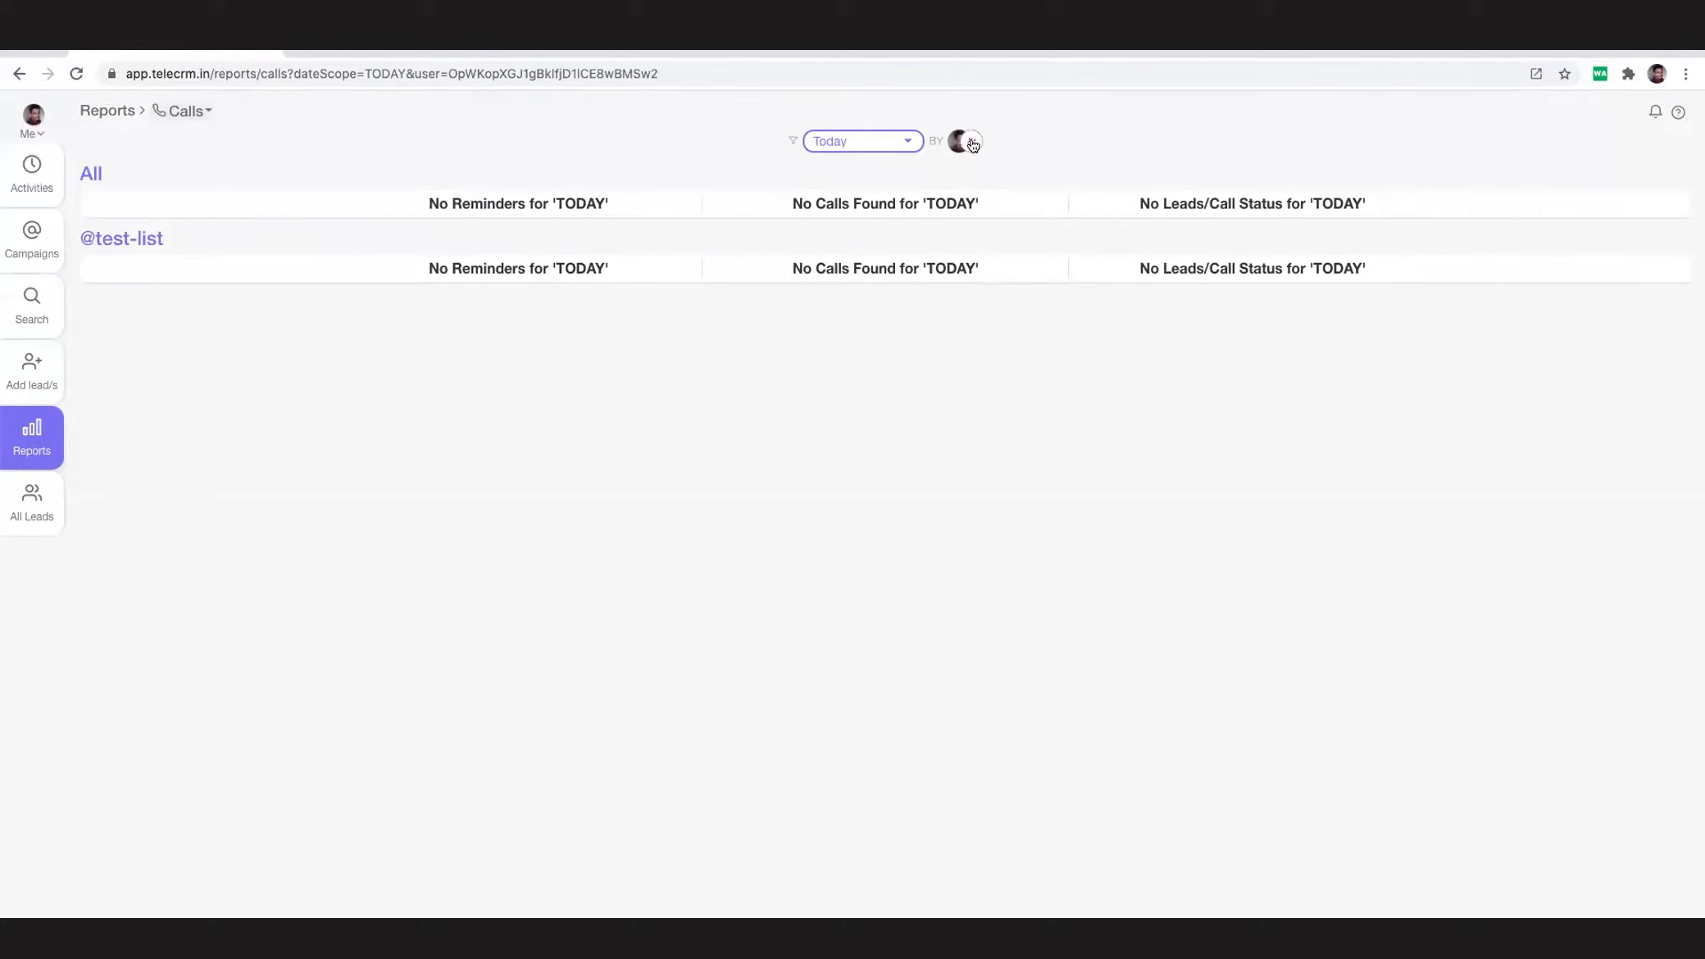
left_click(965, 140)
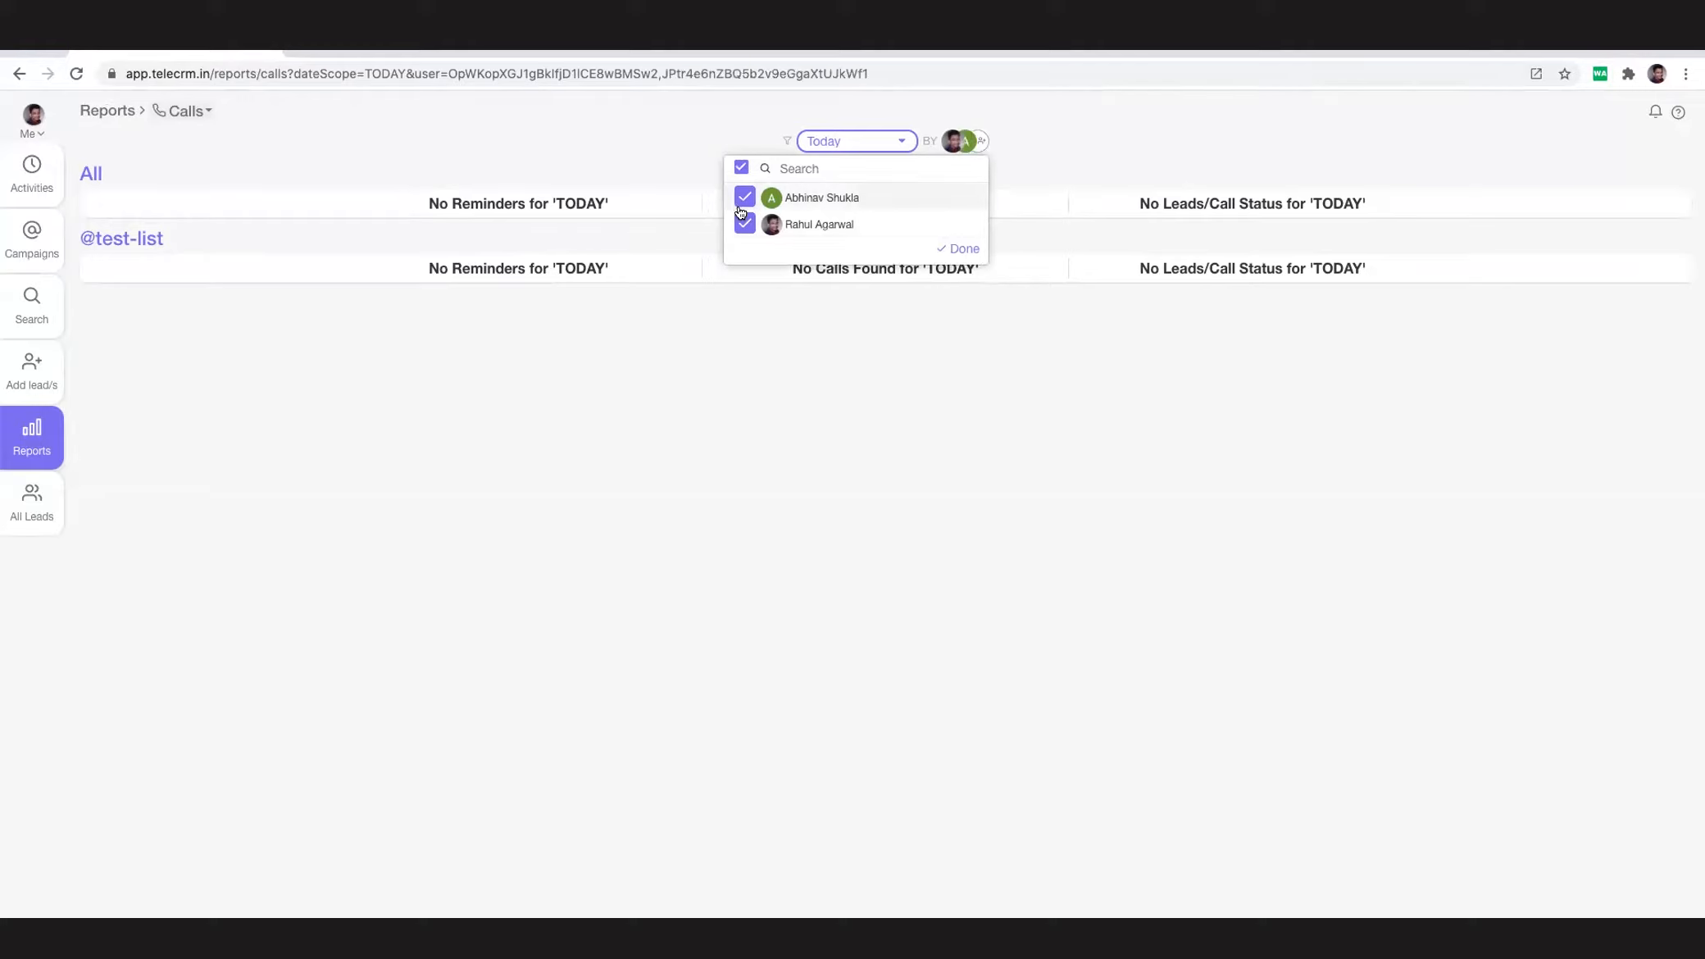
left_click(739, 224)
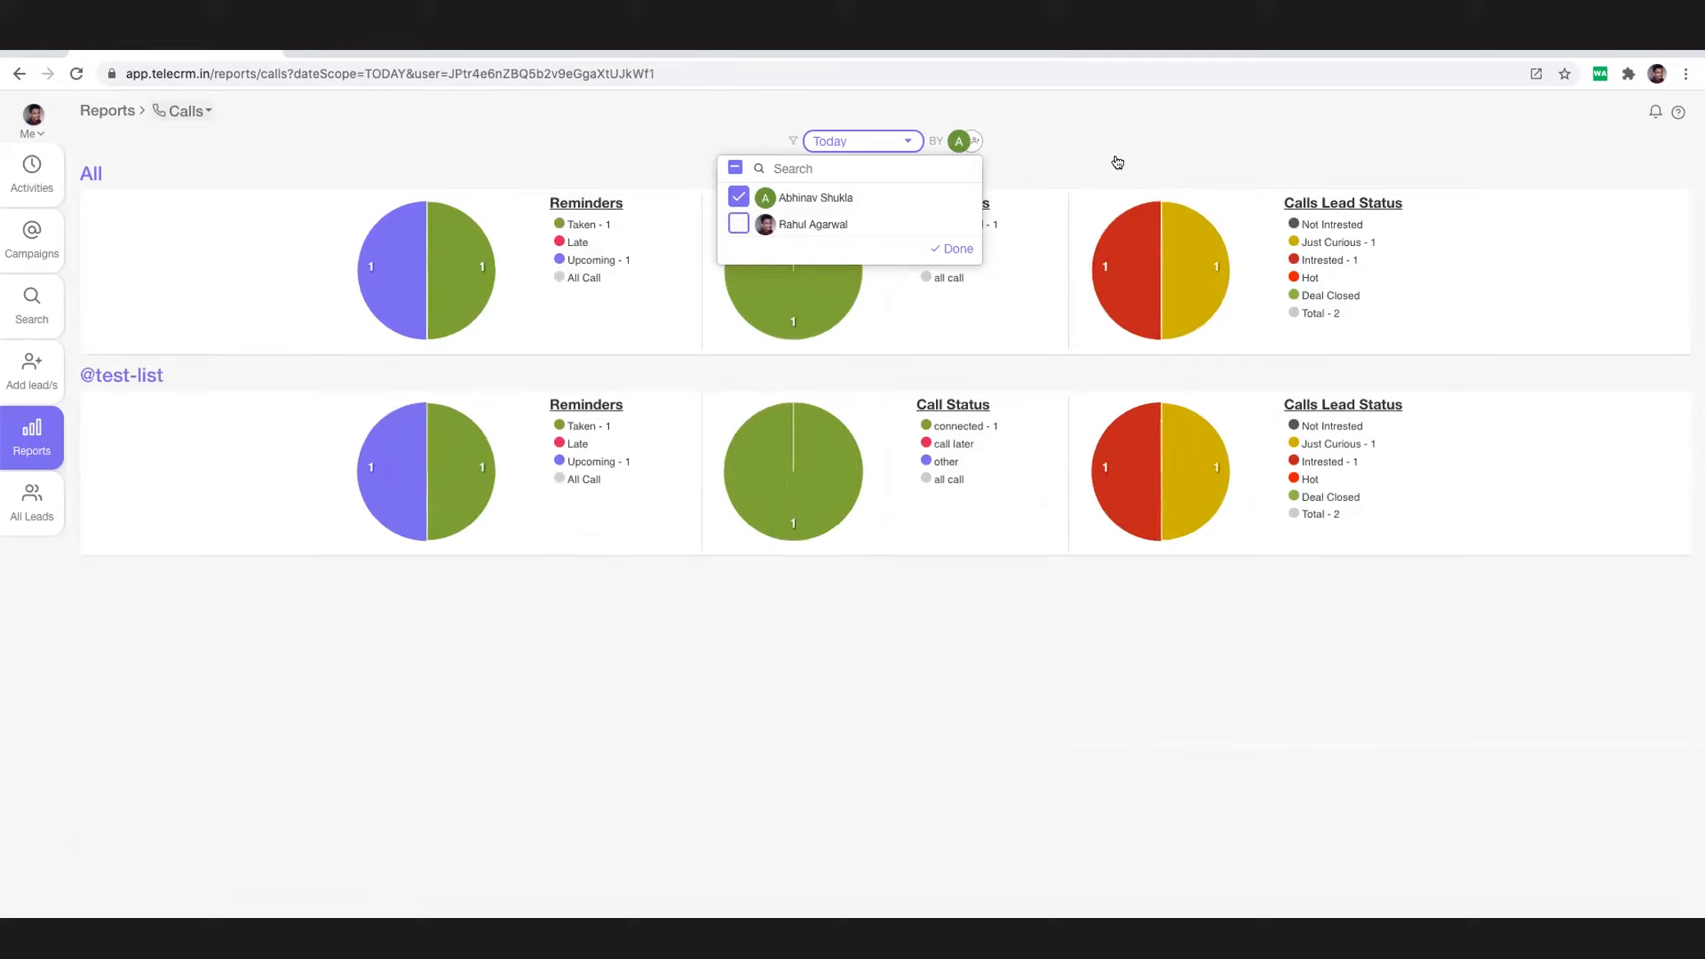
mouse_move(1253, 406)
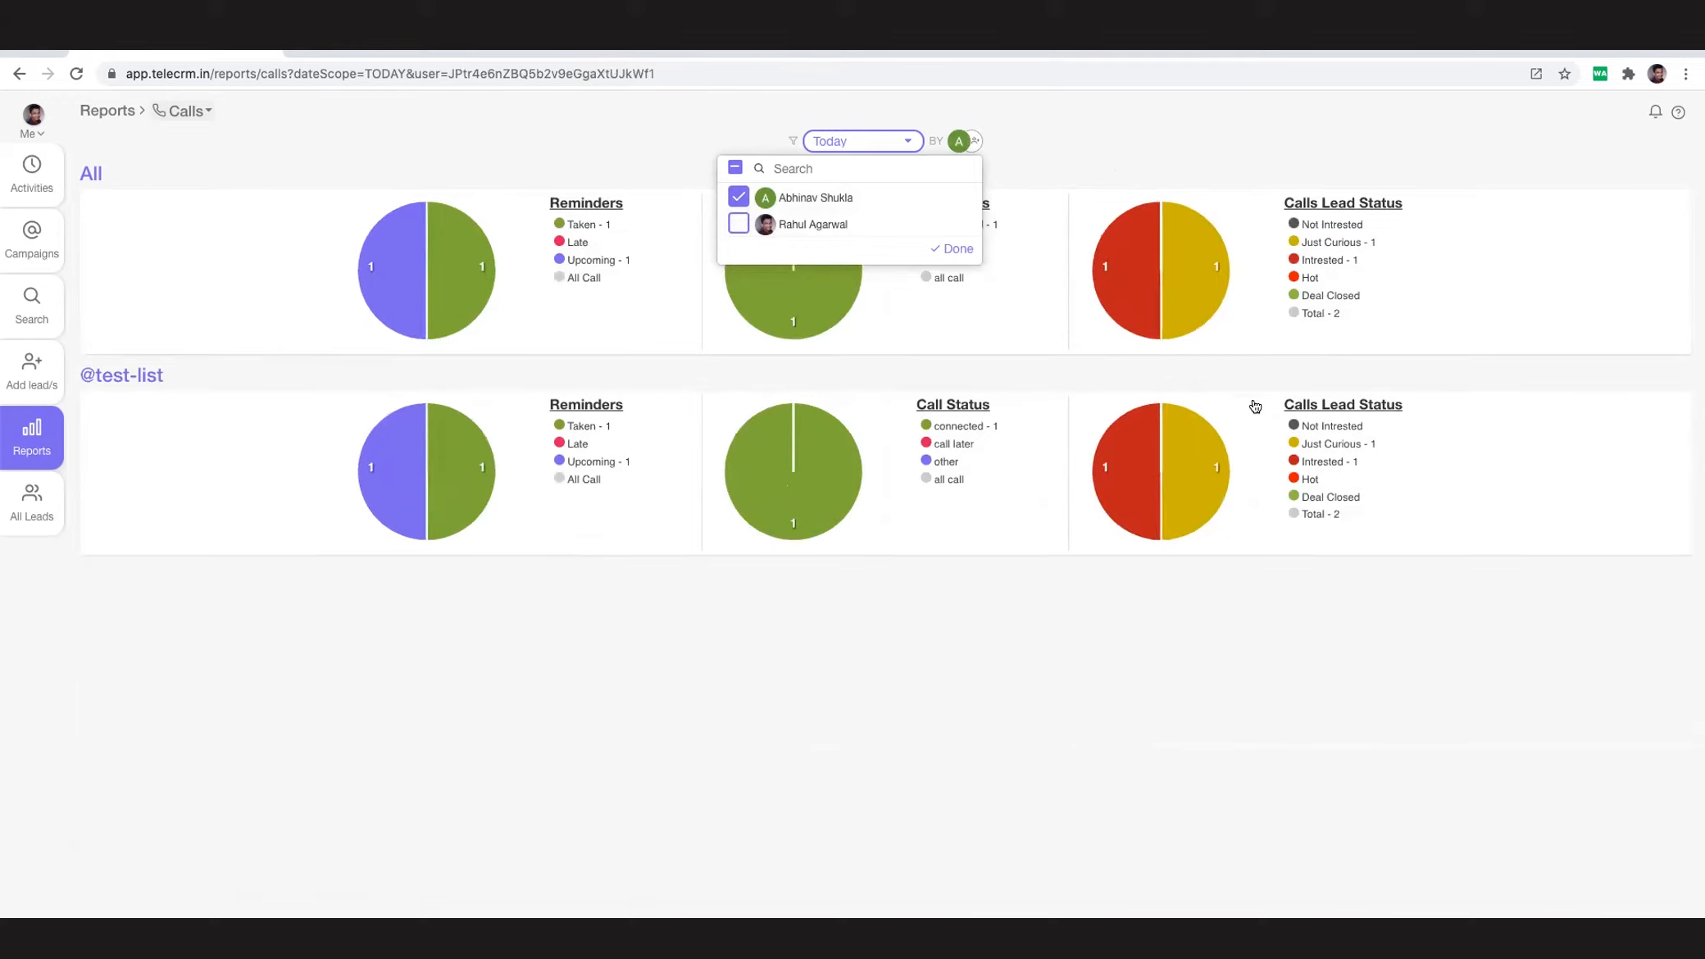
mouse_move(919, 429)
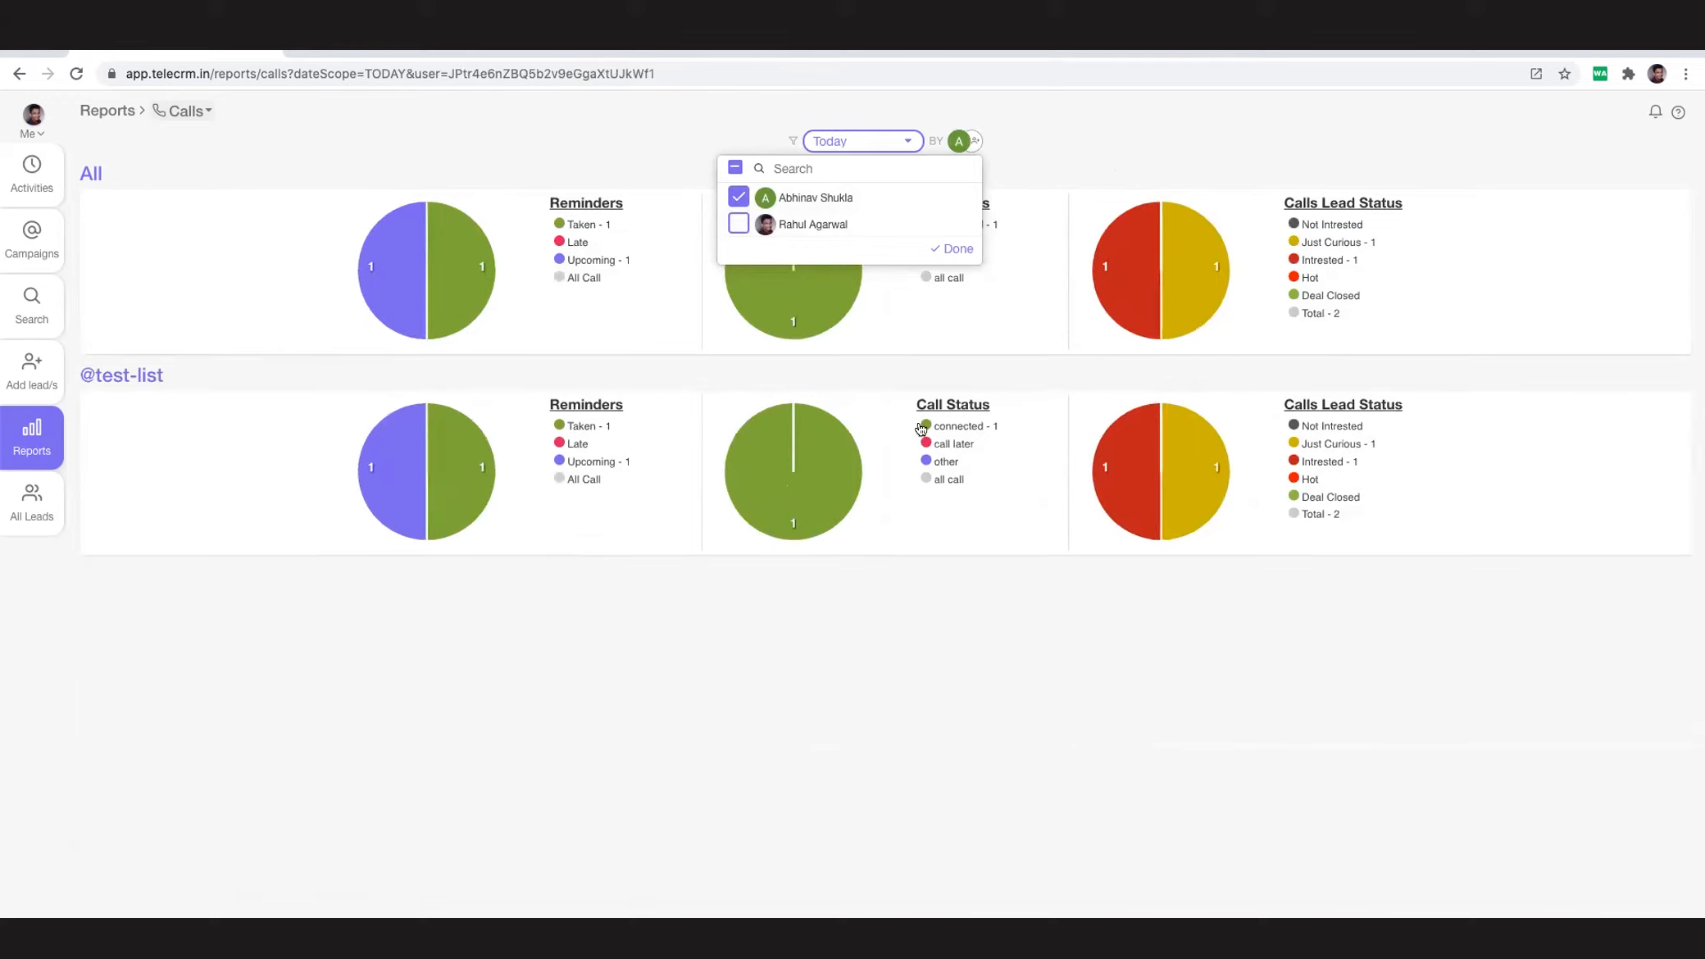
mouse_move(612, 422)
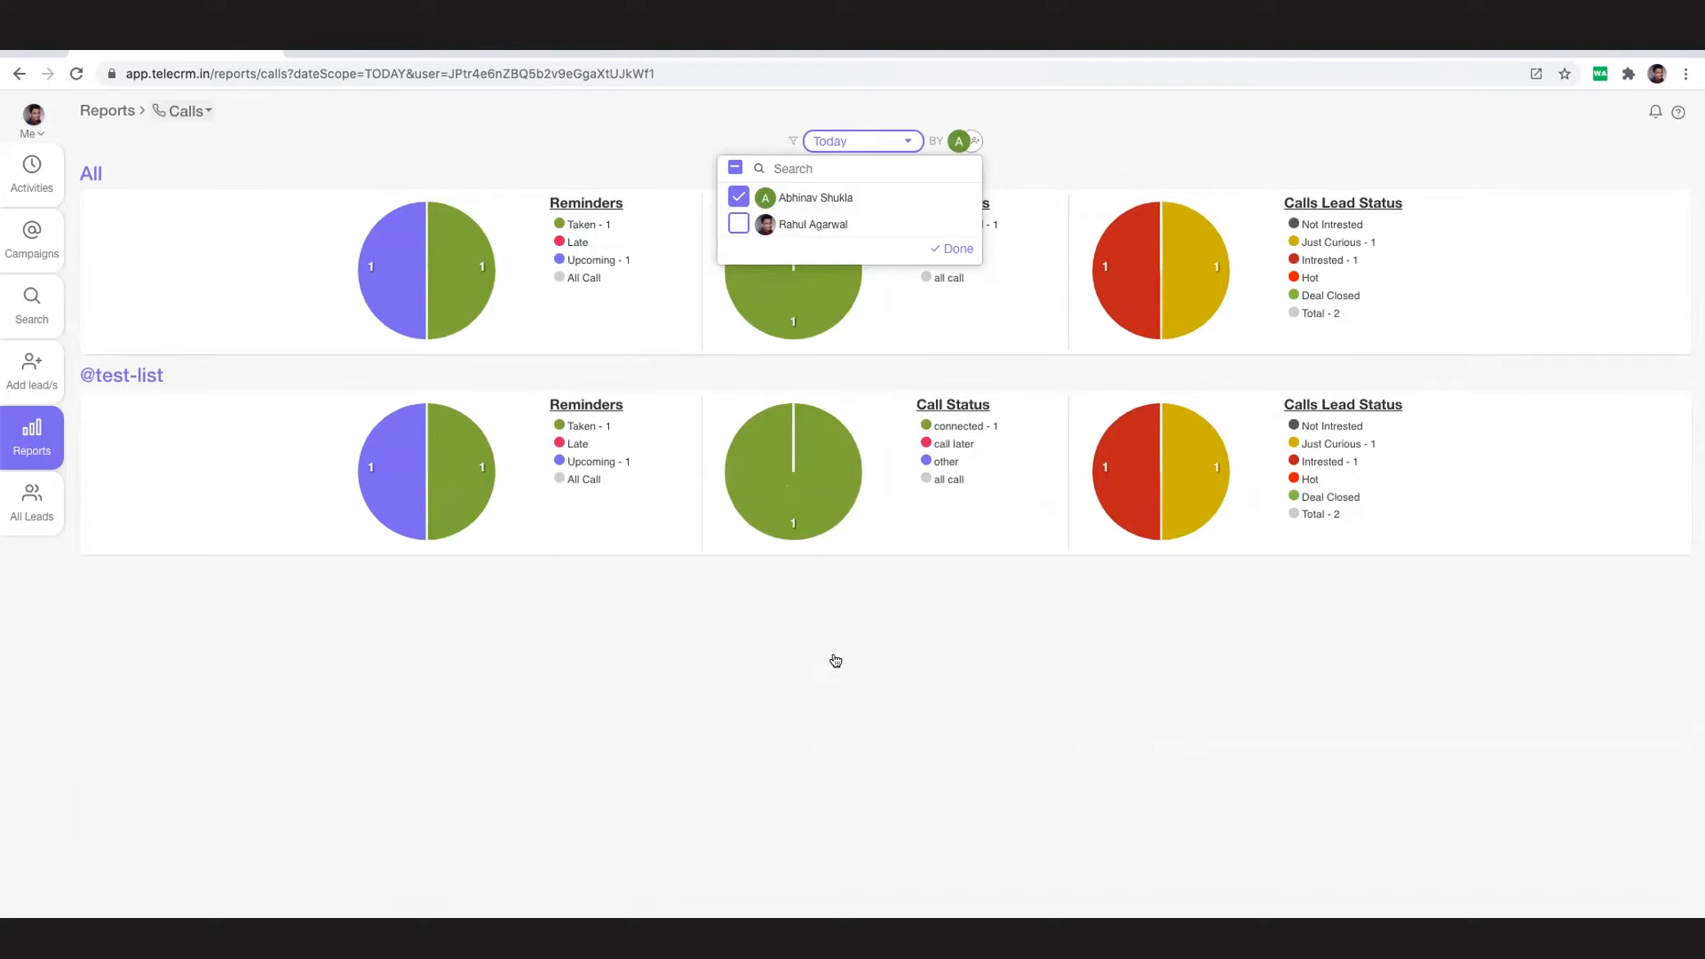
left_click(955, 247)
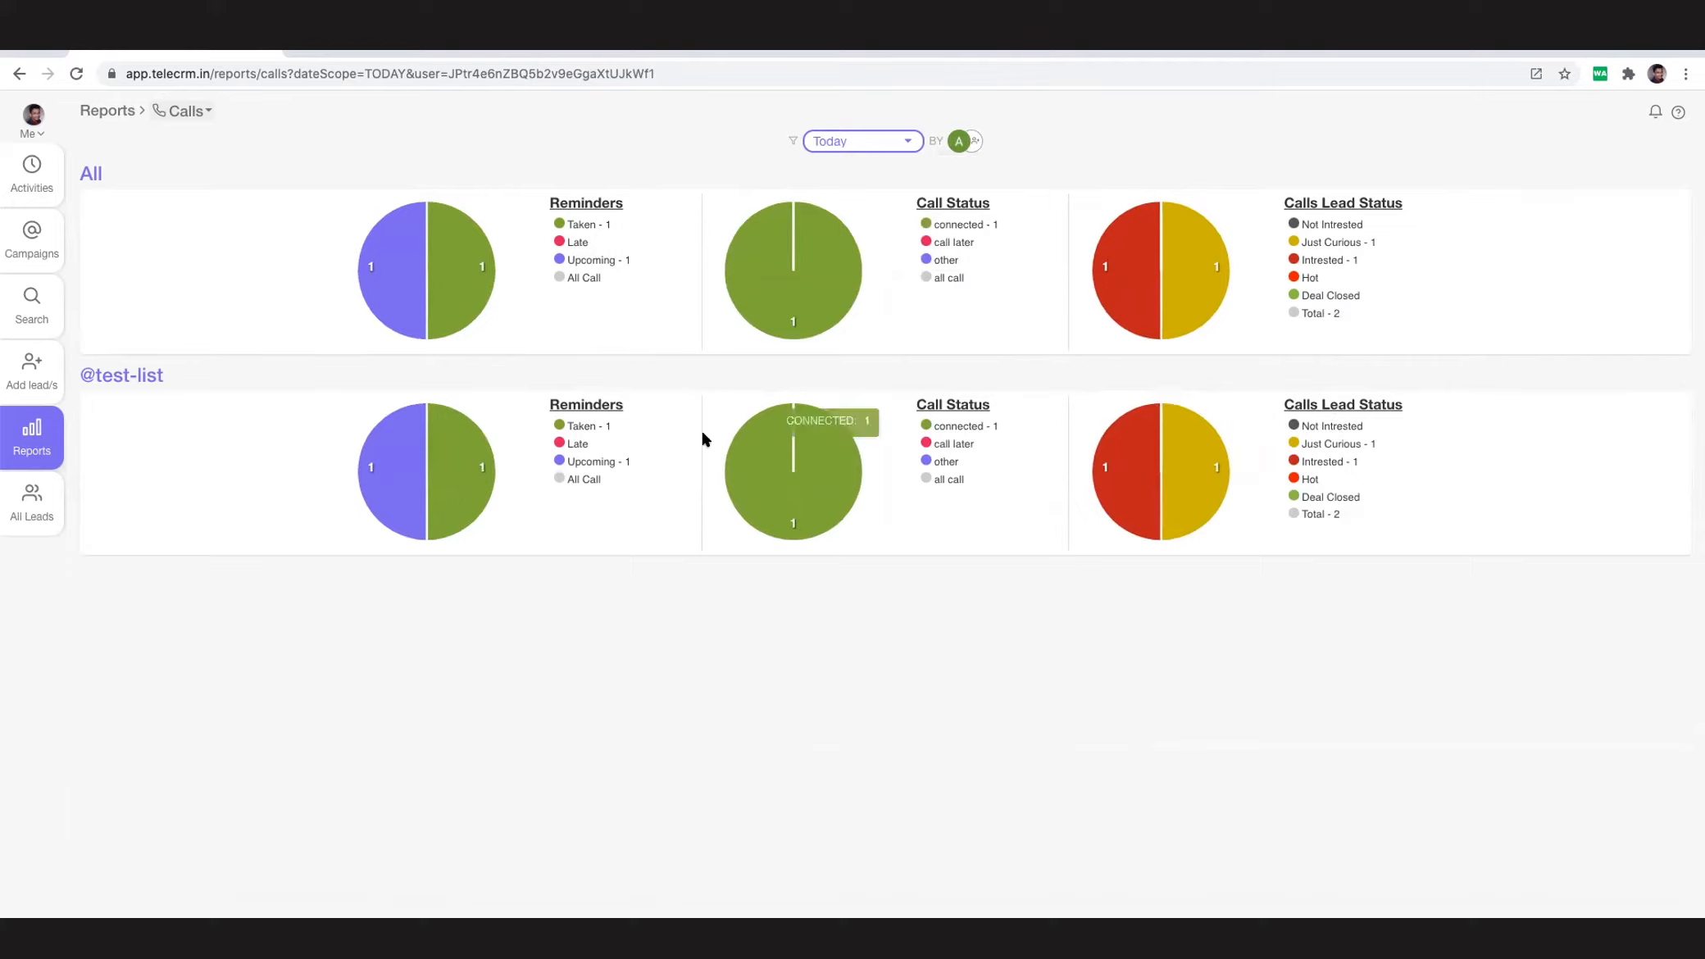
mouse_move(1305, 519)
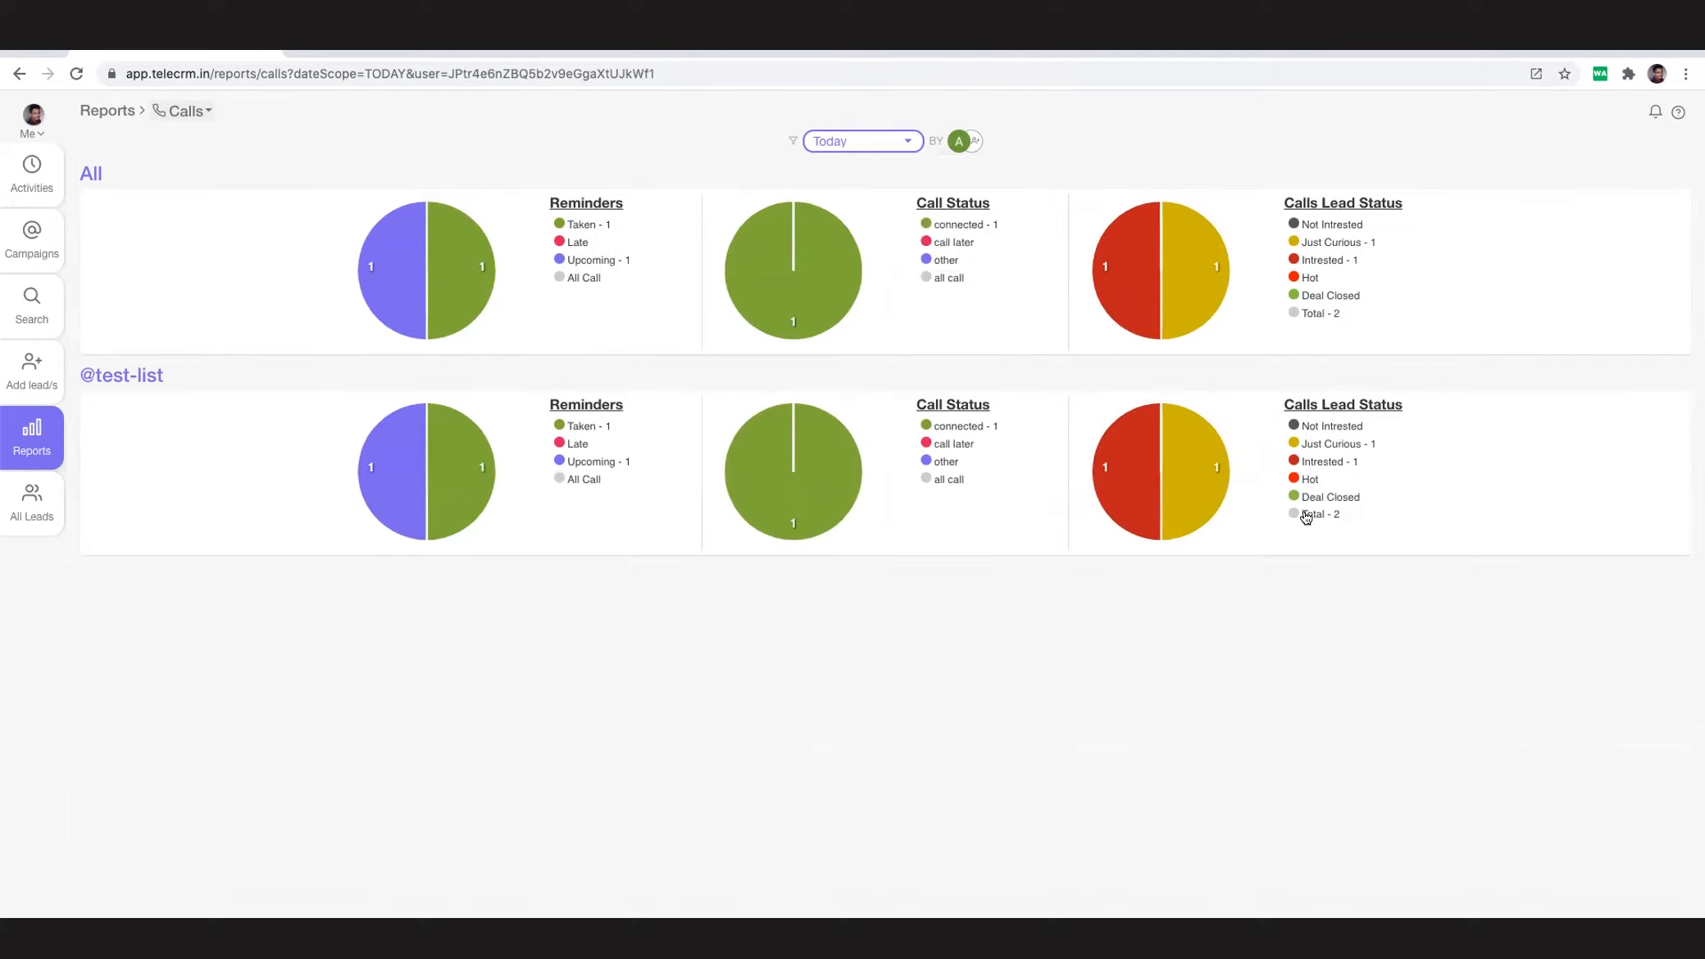
left_click(120, 375)
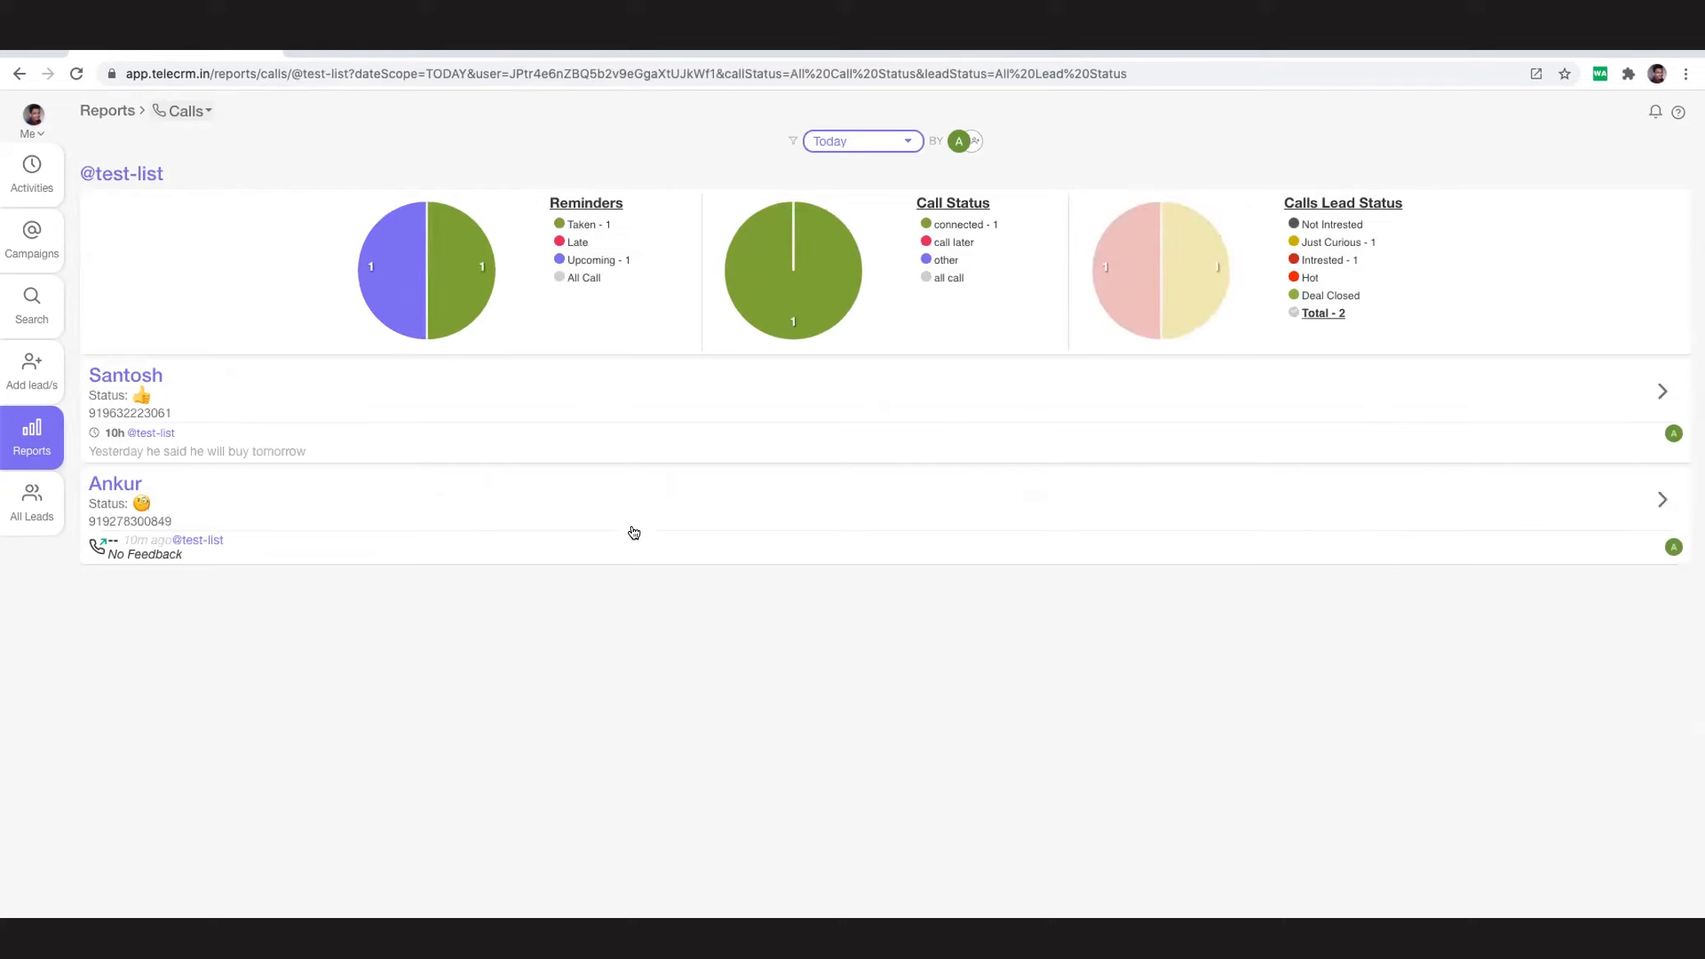
mouse_move(189, 403)
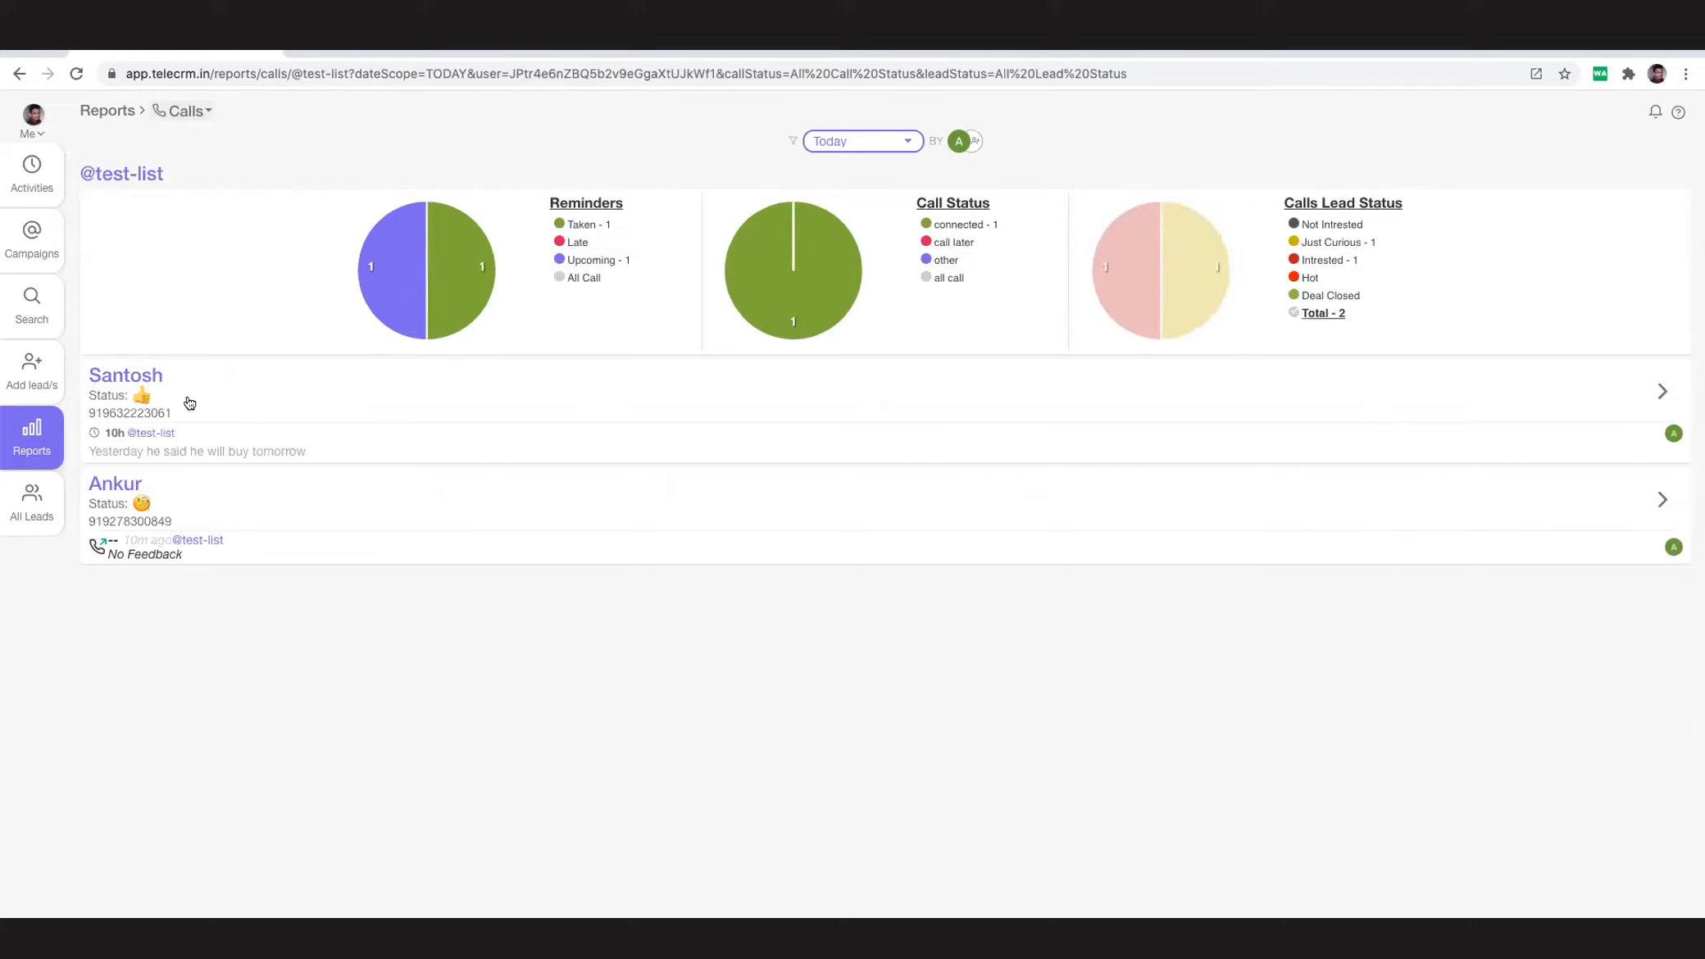
mouse_move(1152, 261)
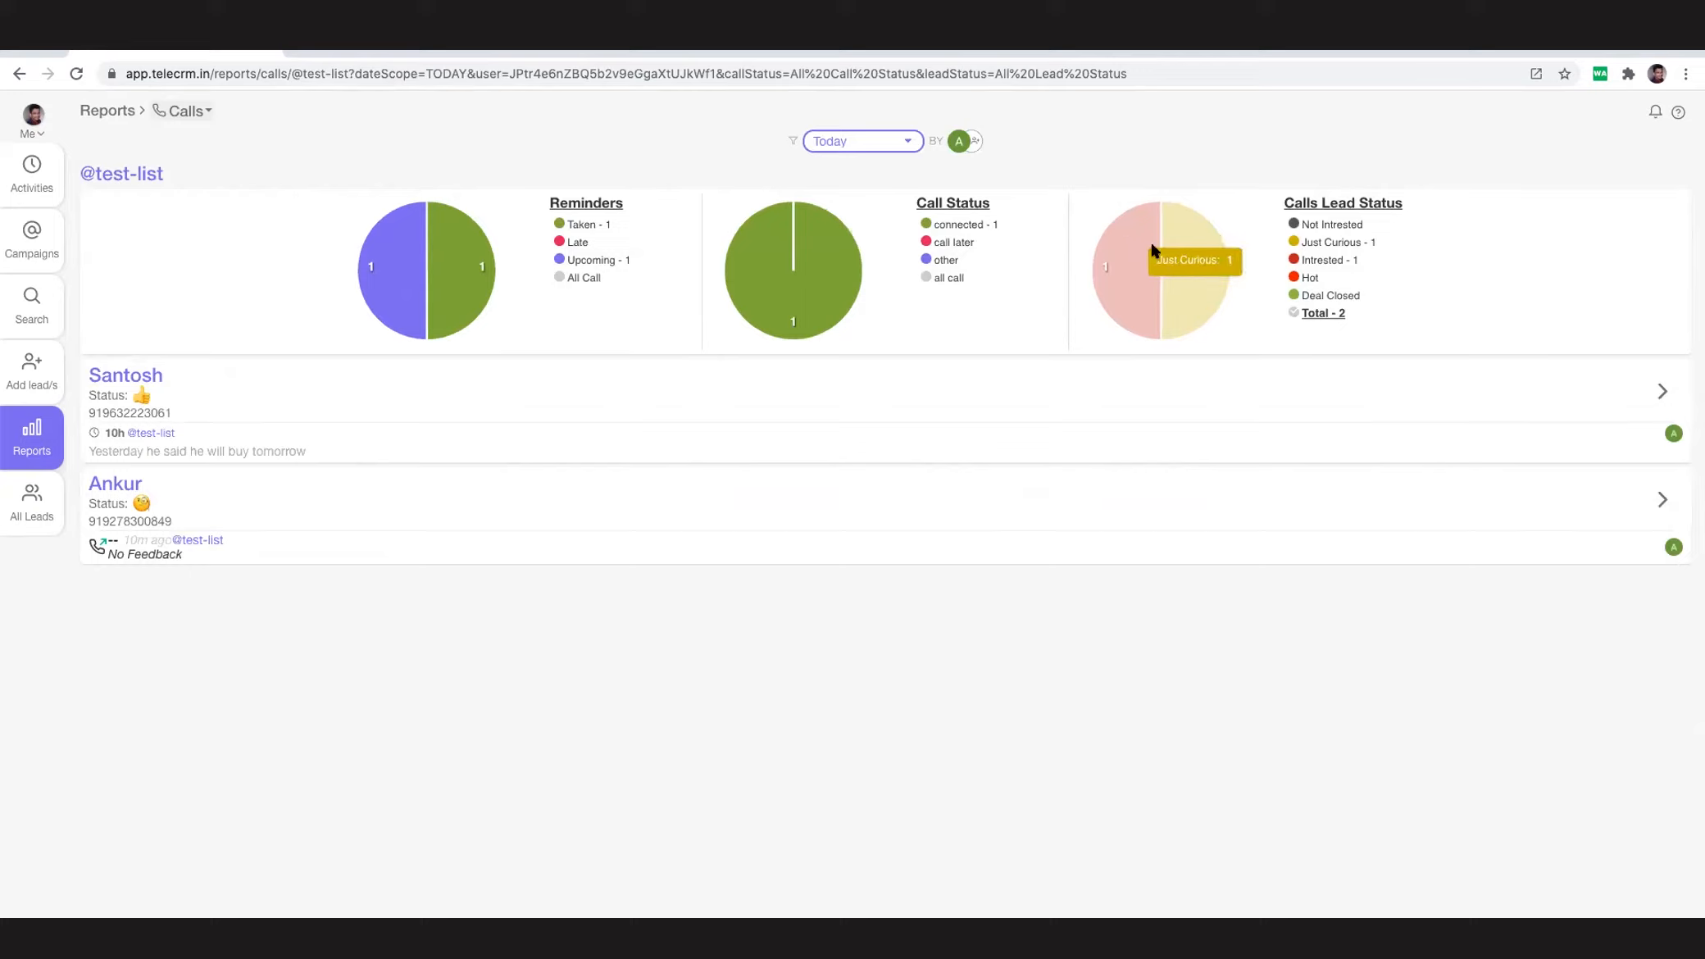
mouse_move(976, 142)
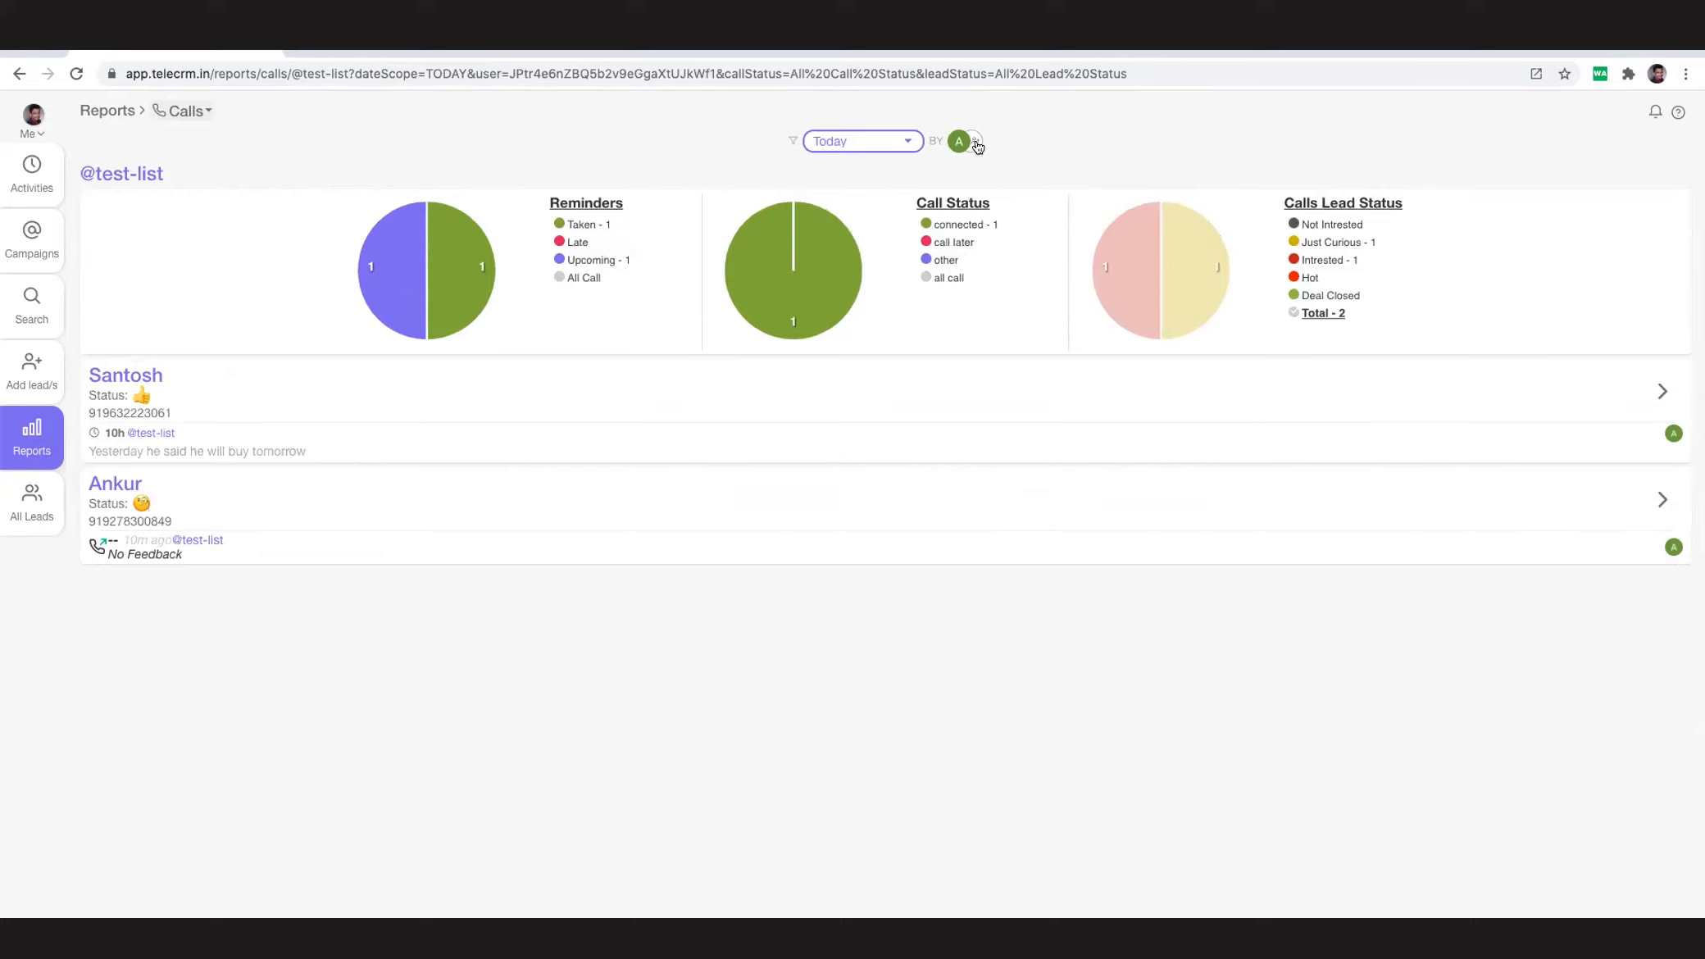
left_click(975, 141)
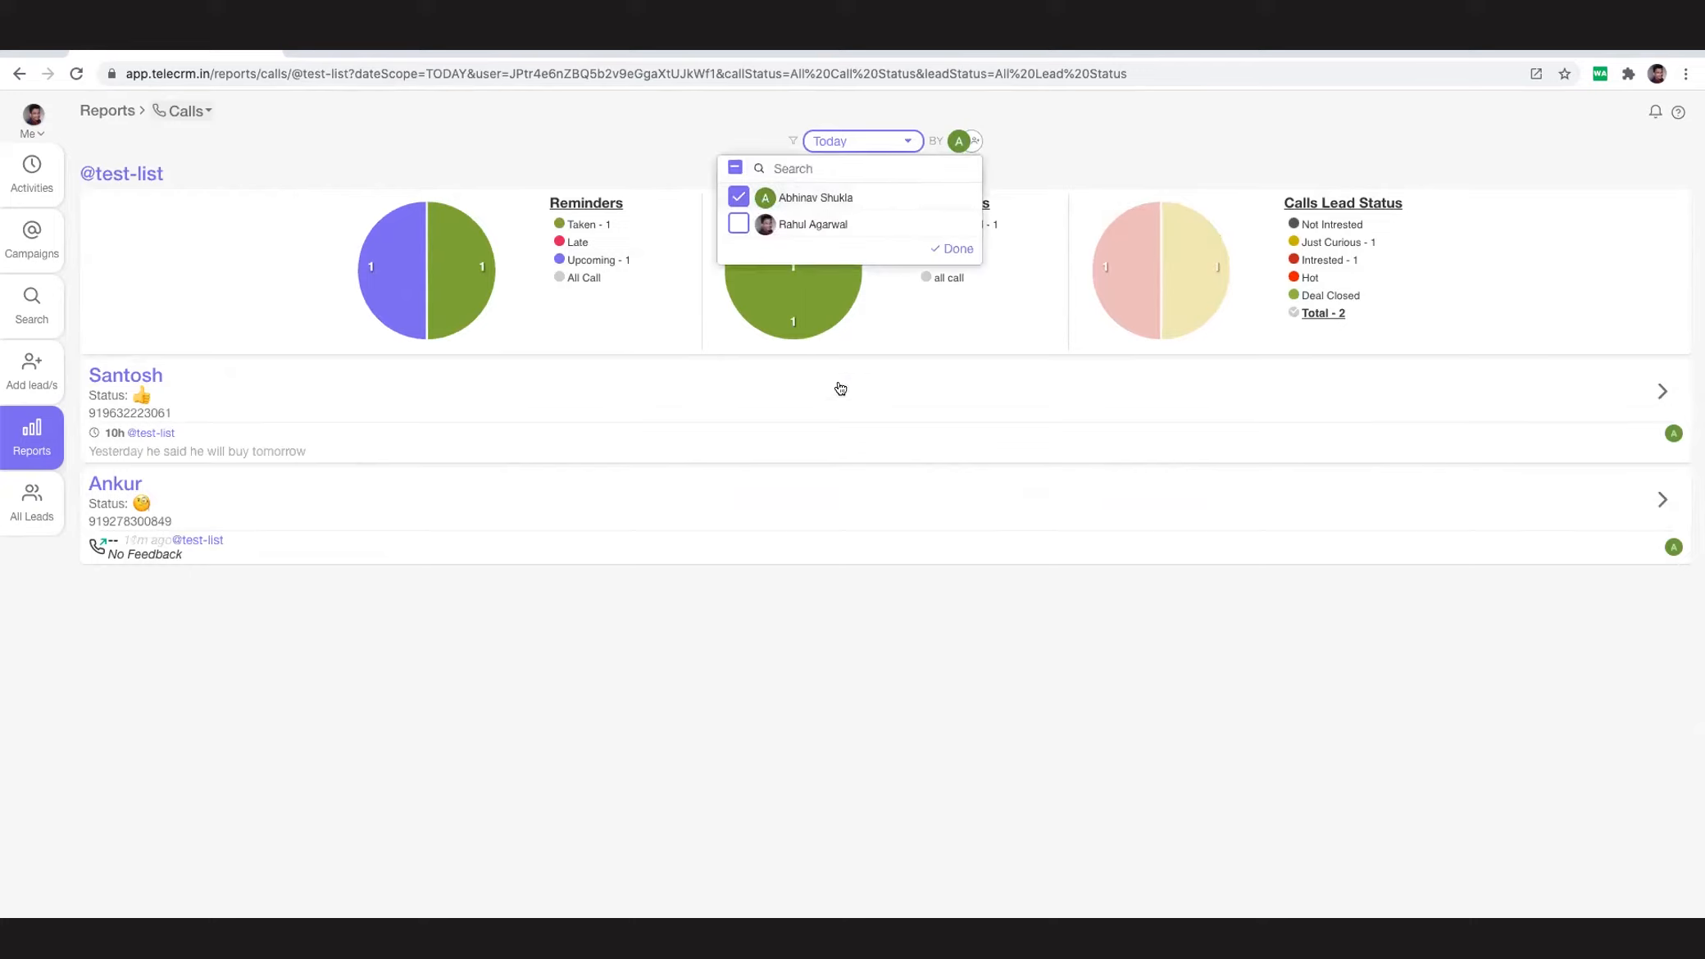
mouse_move(807, 350)
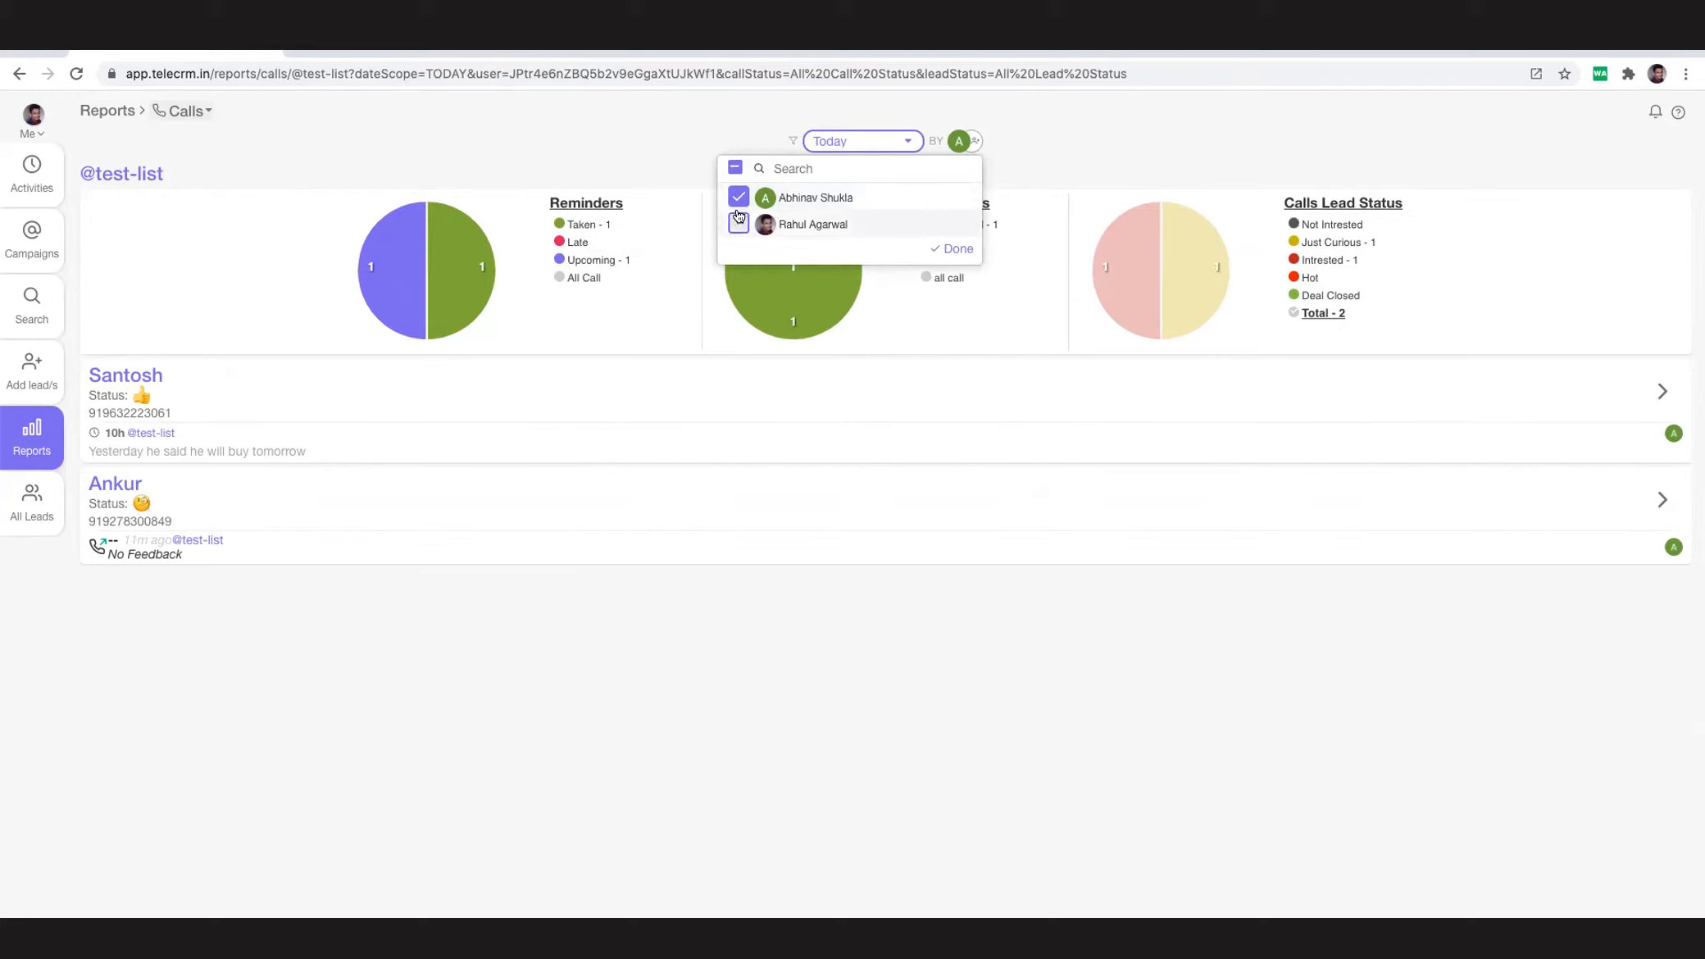
left_click(739, 224)
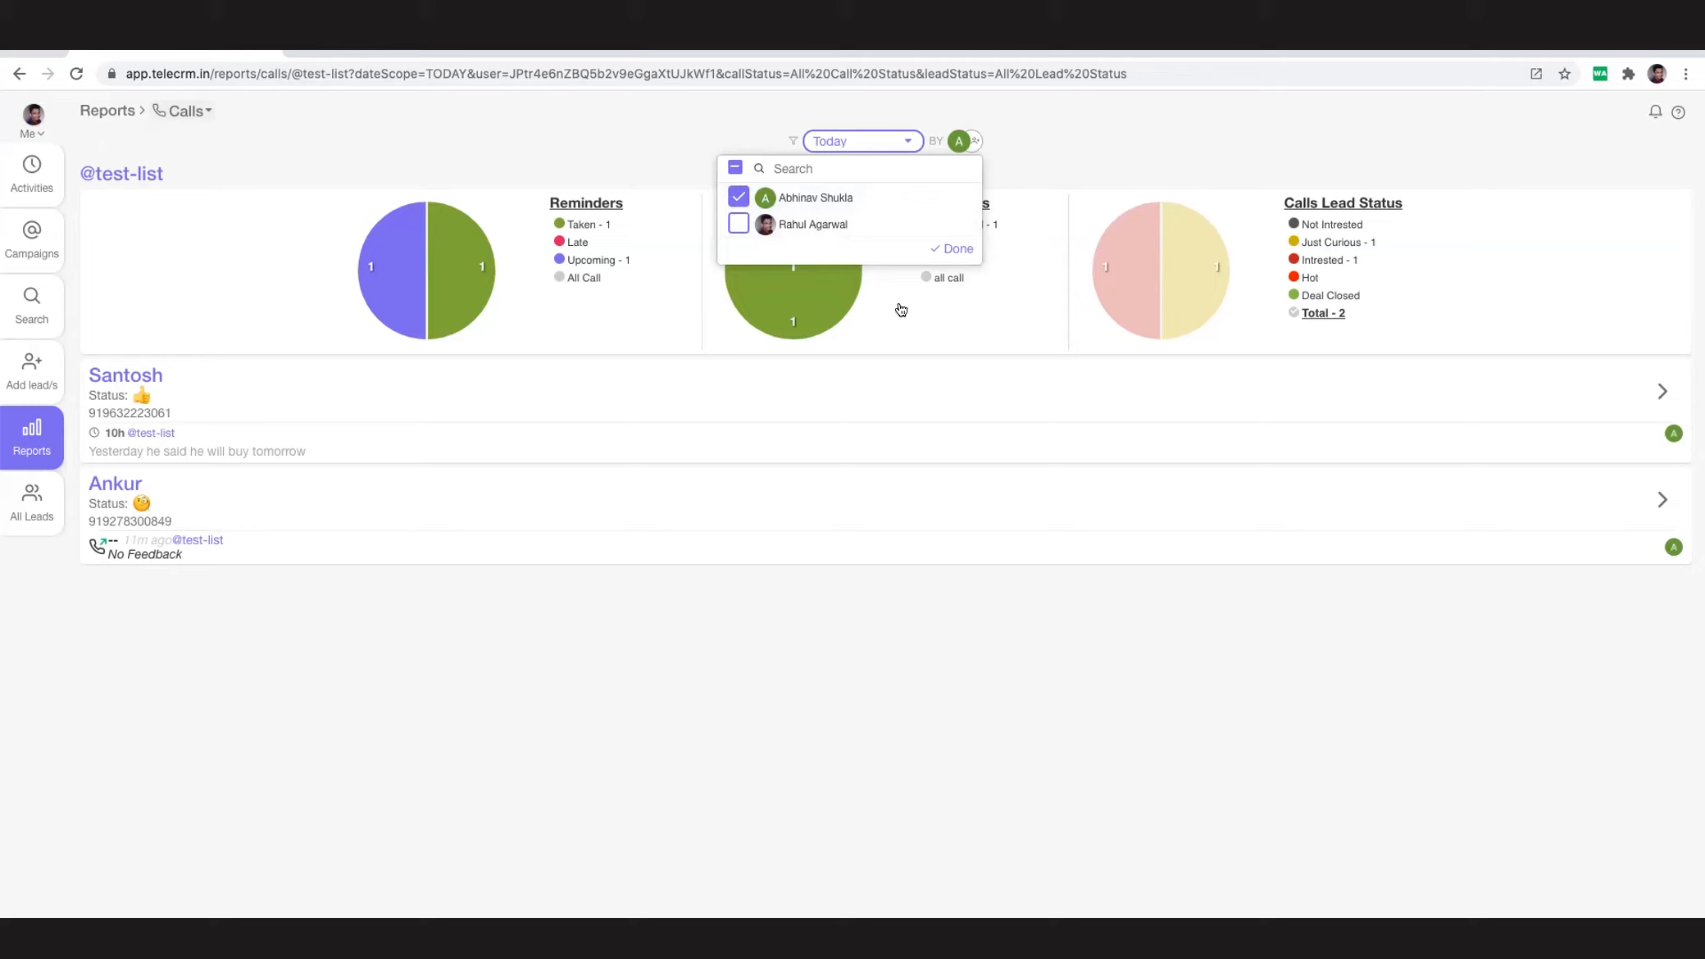
mouse_move(900, 309)
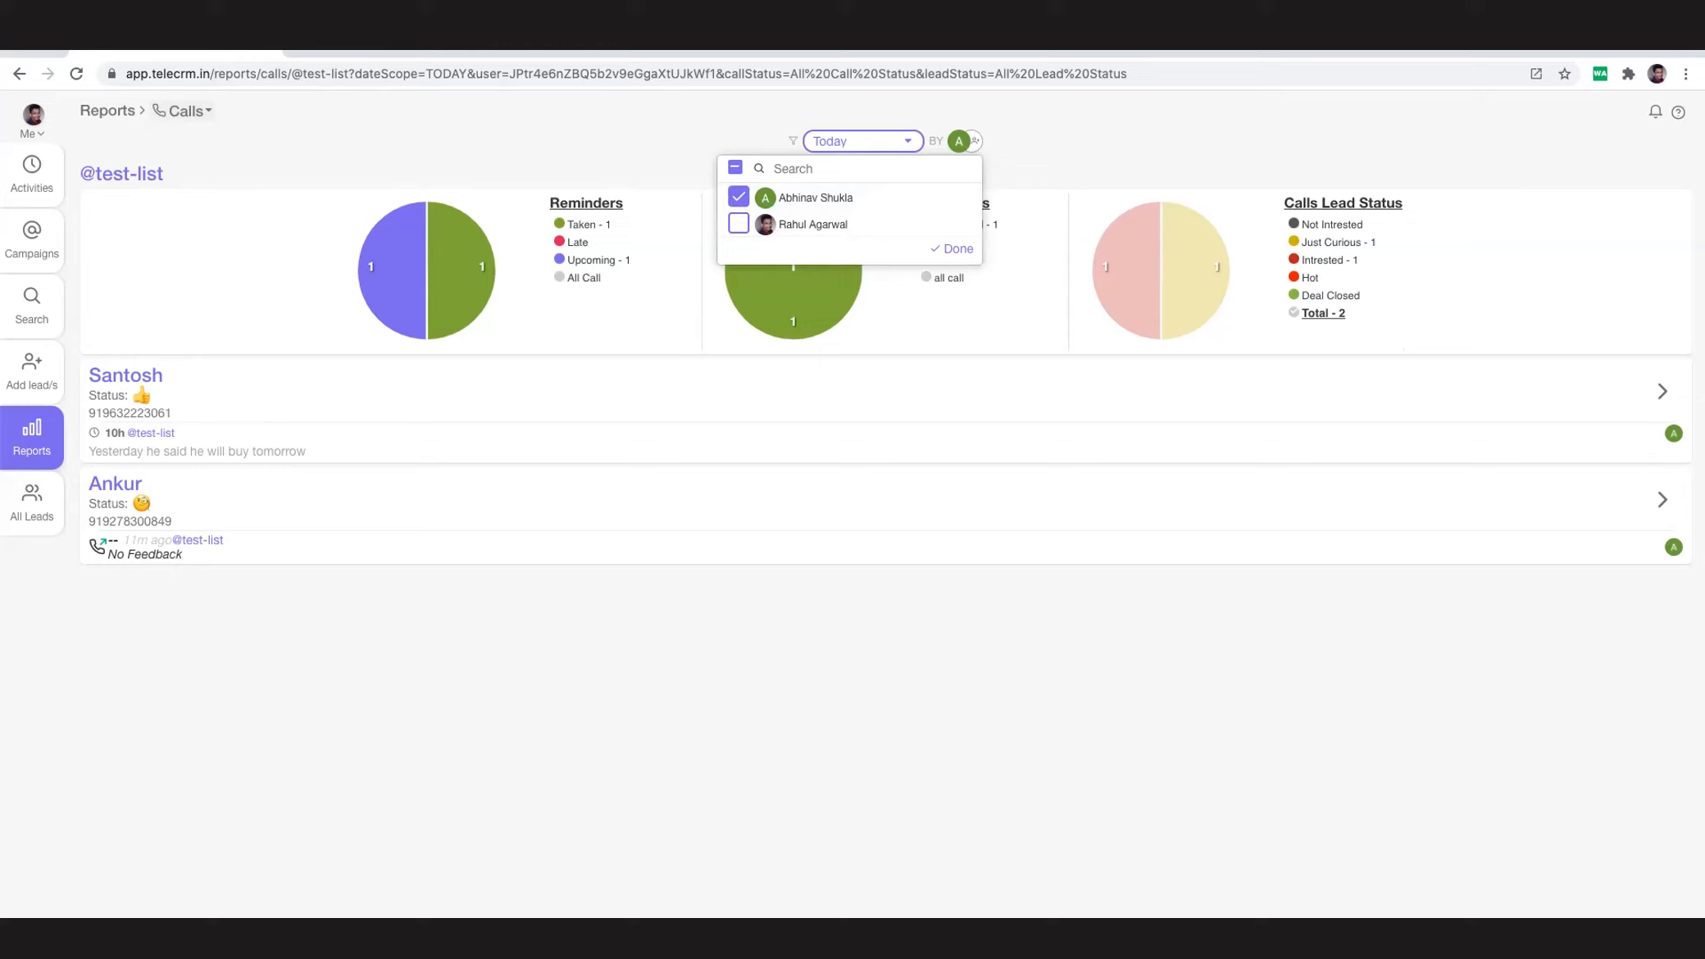
mouse_move(1026, 436)
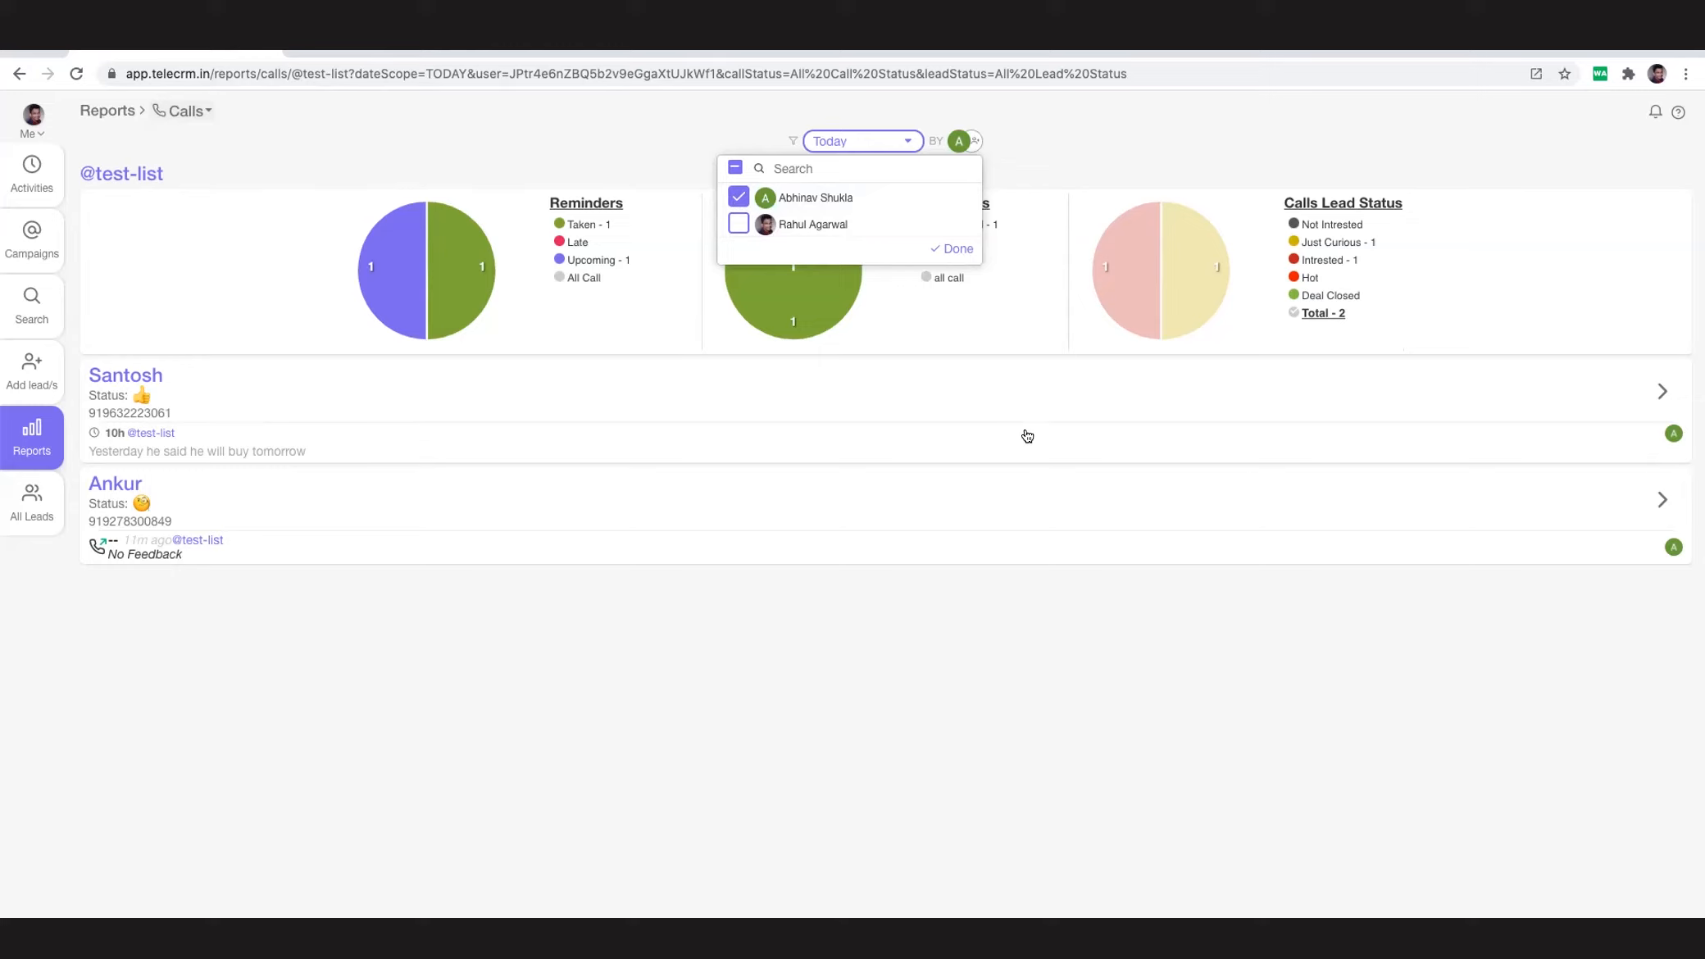
Open Santosh's lead record to view his call and WhatsApp history.
left_click(125, 376)
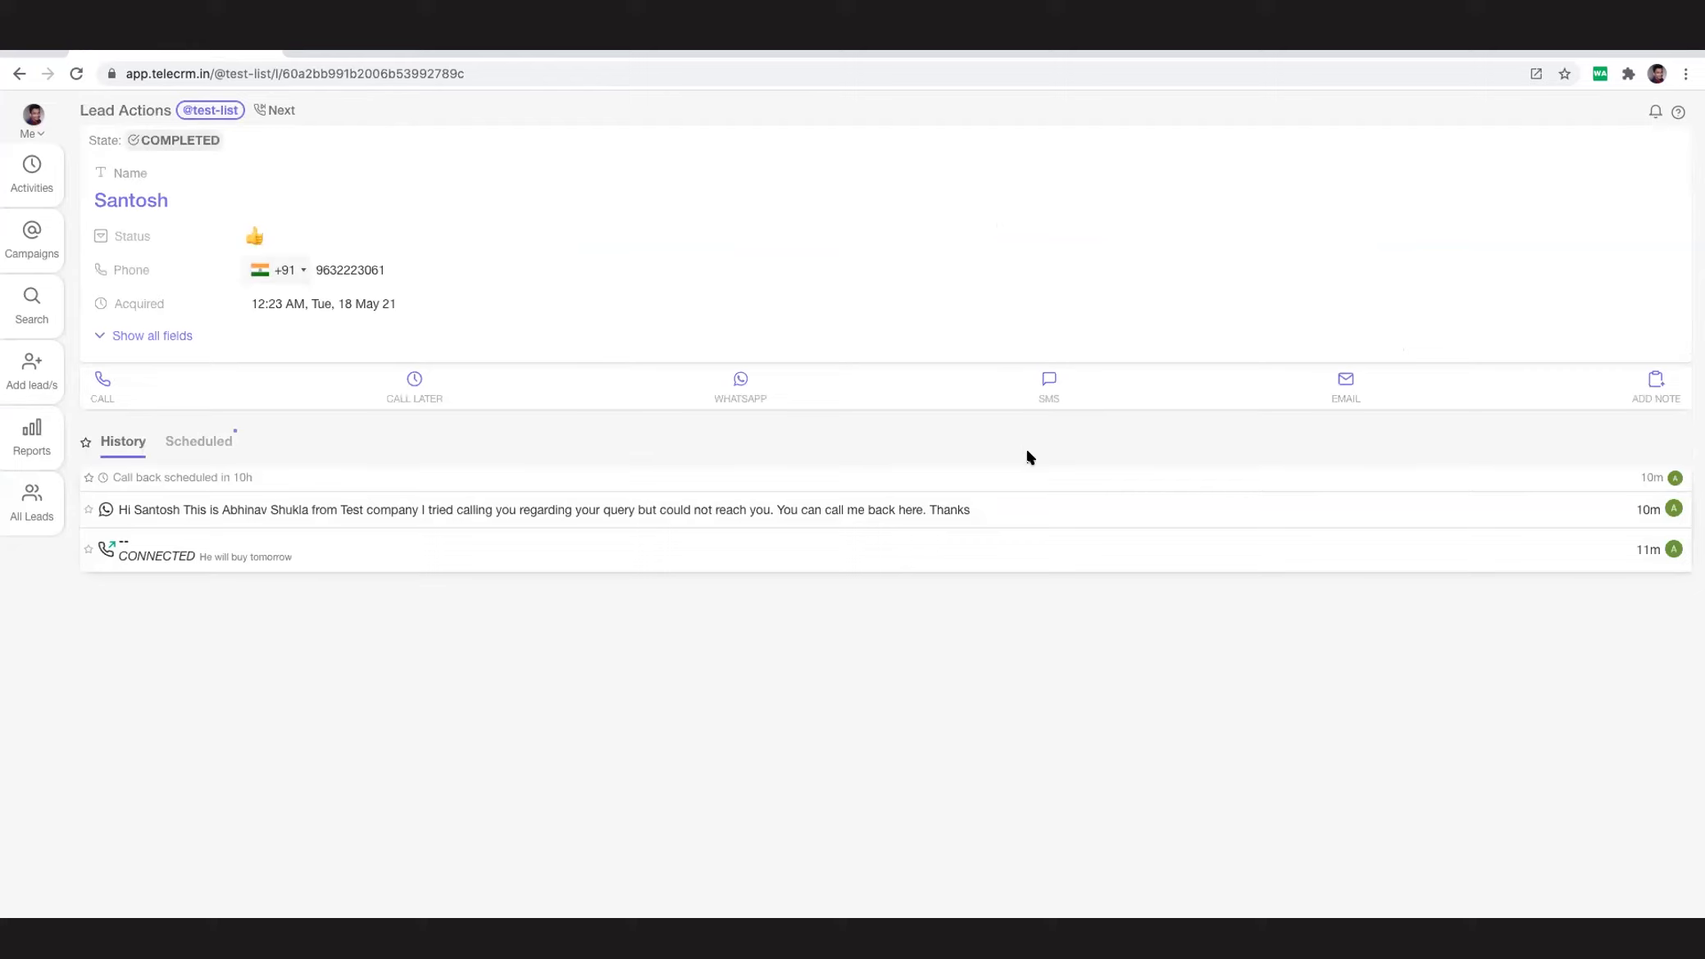
mouse_move(937, 539)
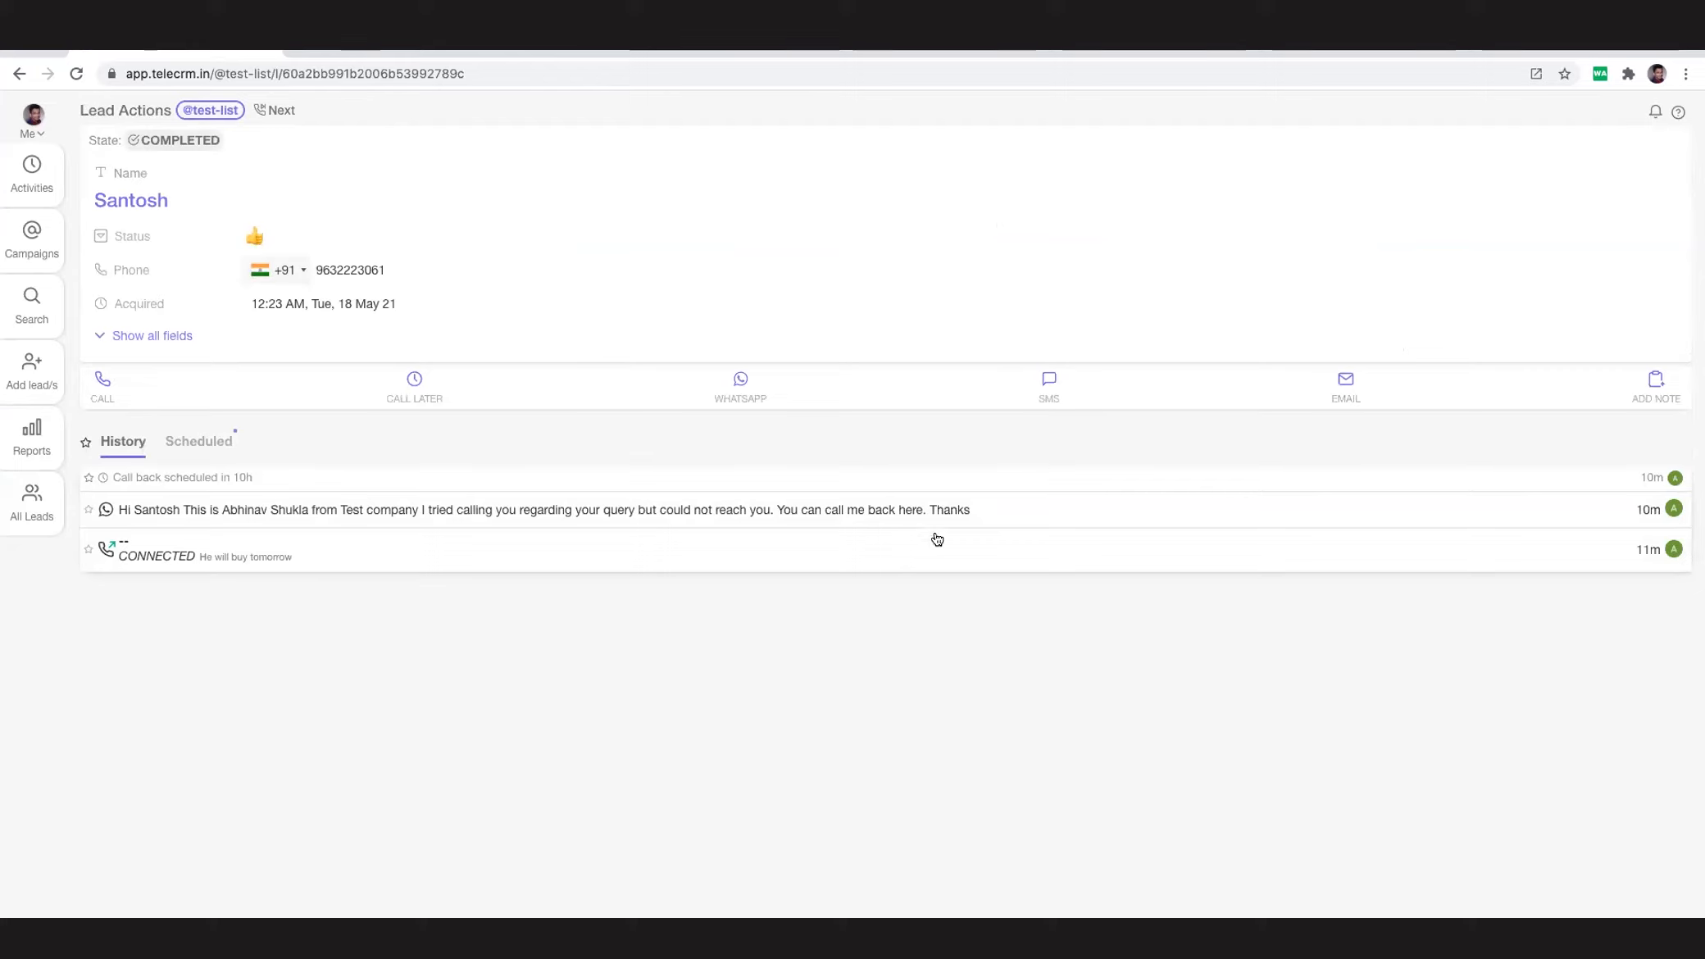
mouse_move(788, 549)
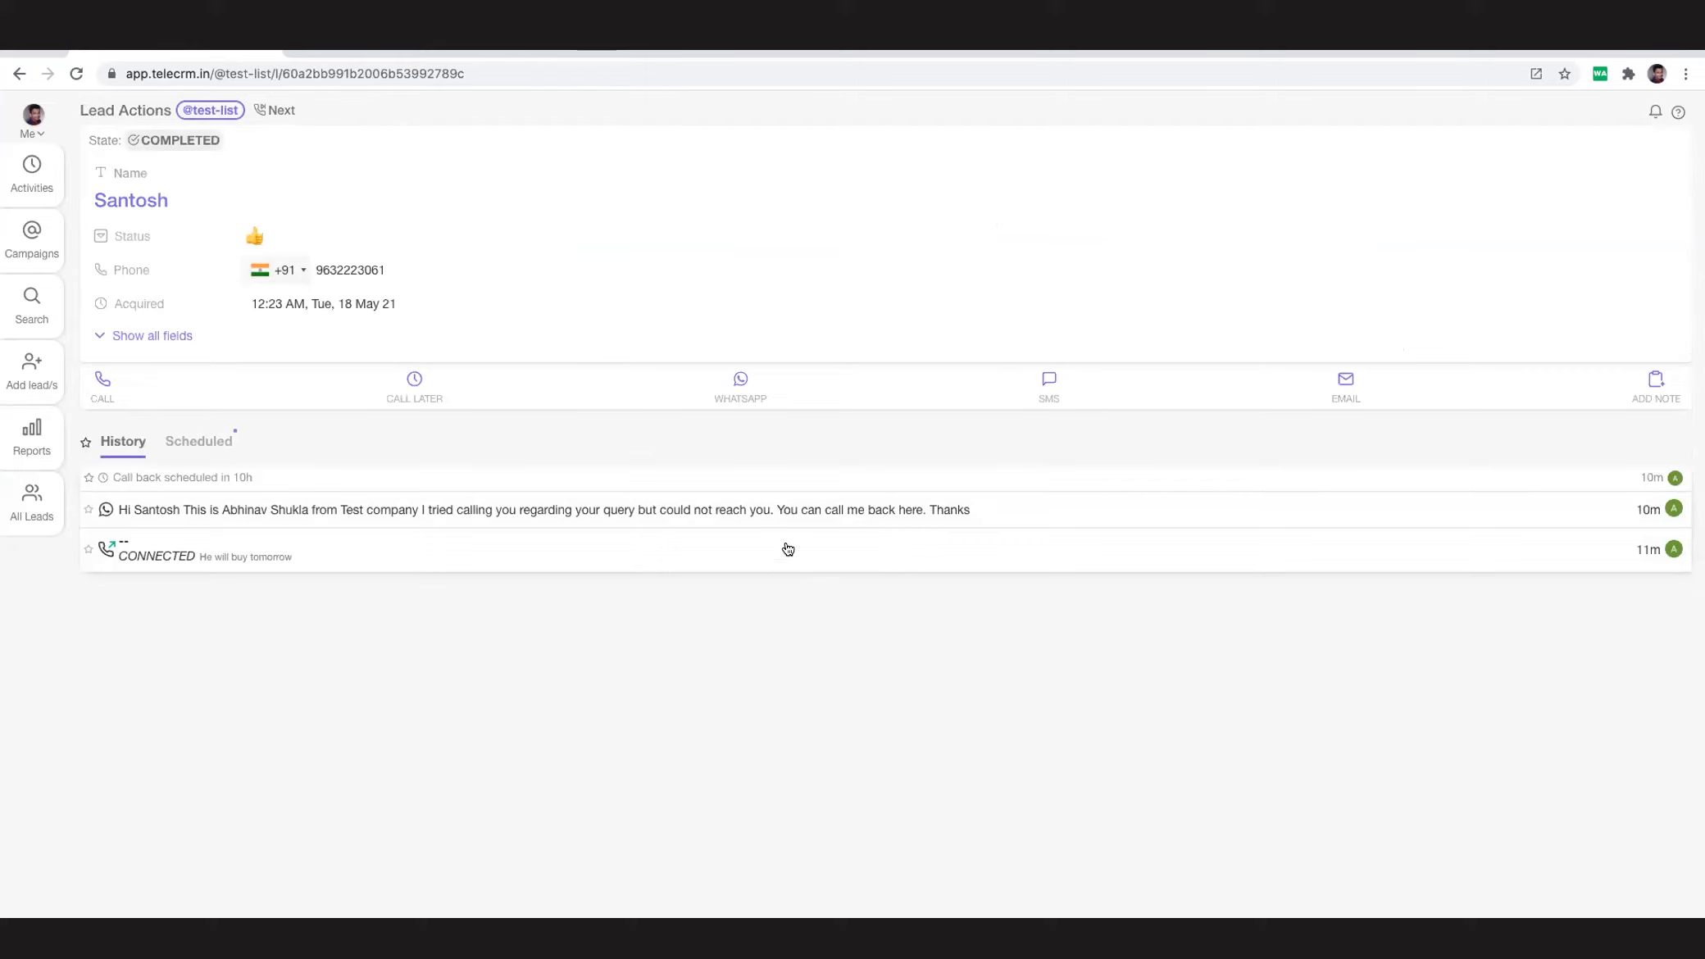
mouse_move(845, 558)
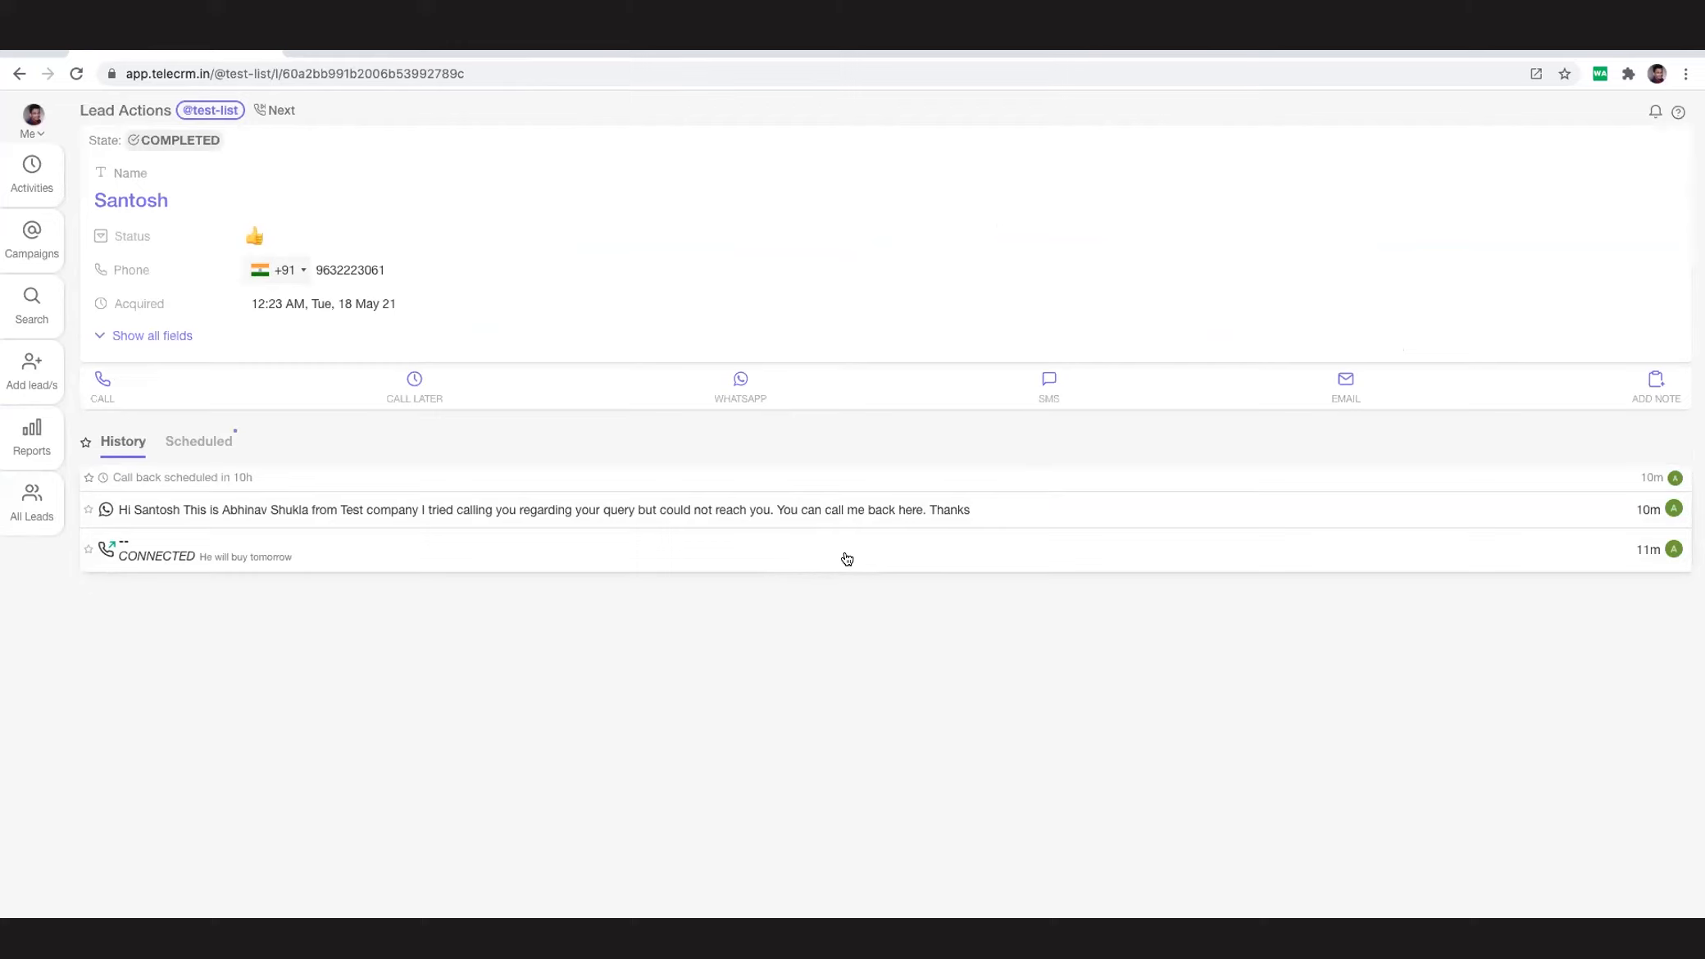
mouse_move(1129, 533)
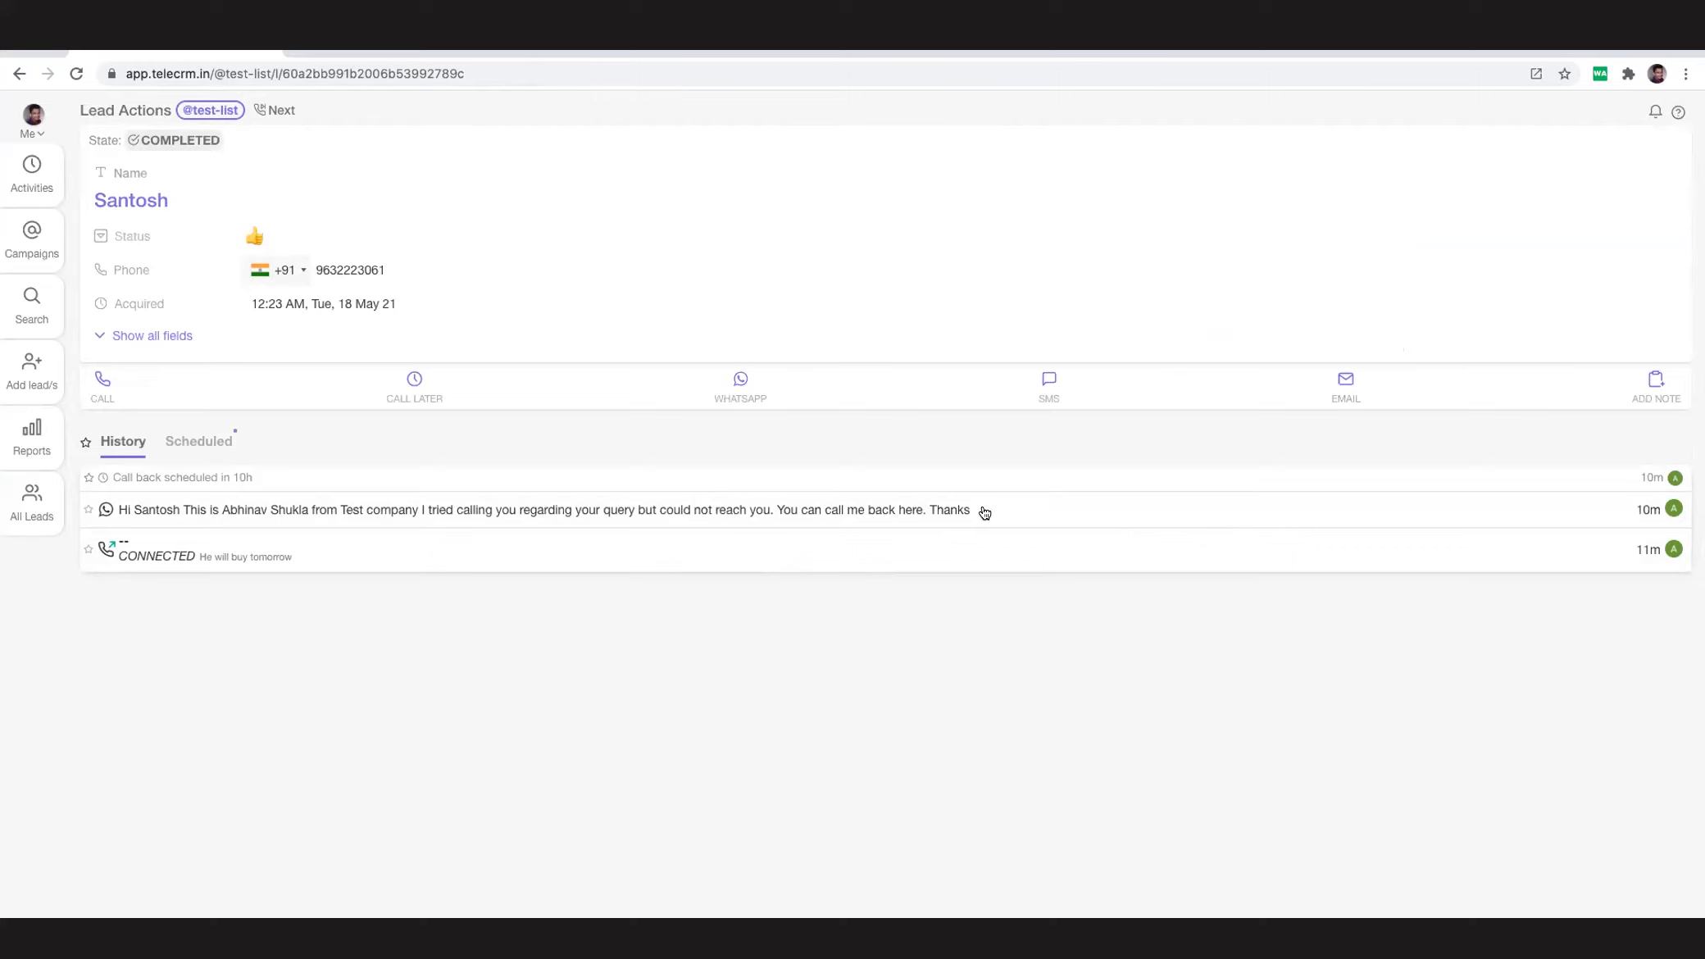
mouse_move(210, 457)
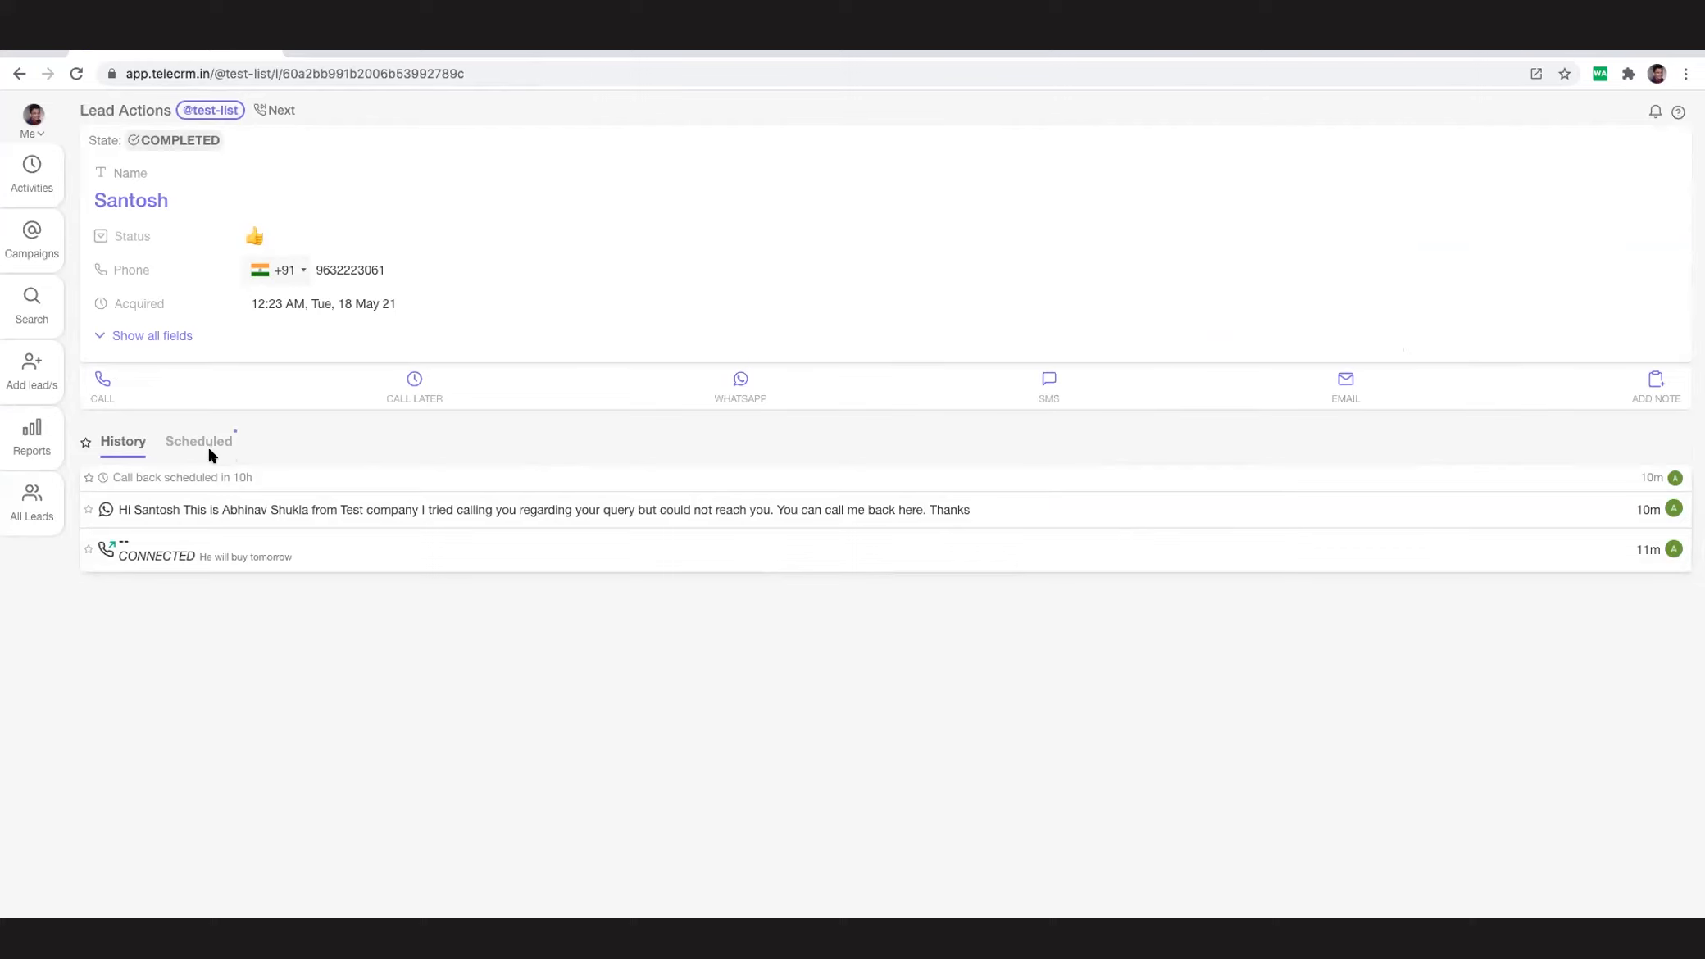
View Santosh's scheduled callback noting he will buy tomorrow.
left_click(198, 440)
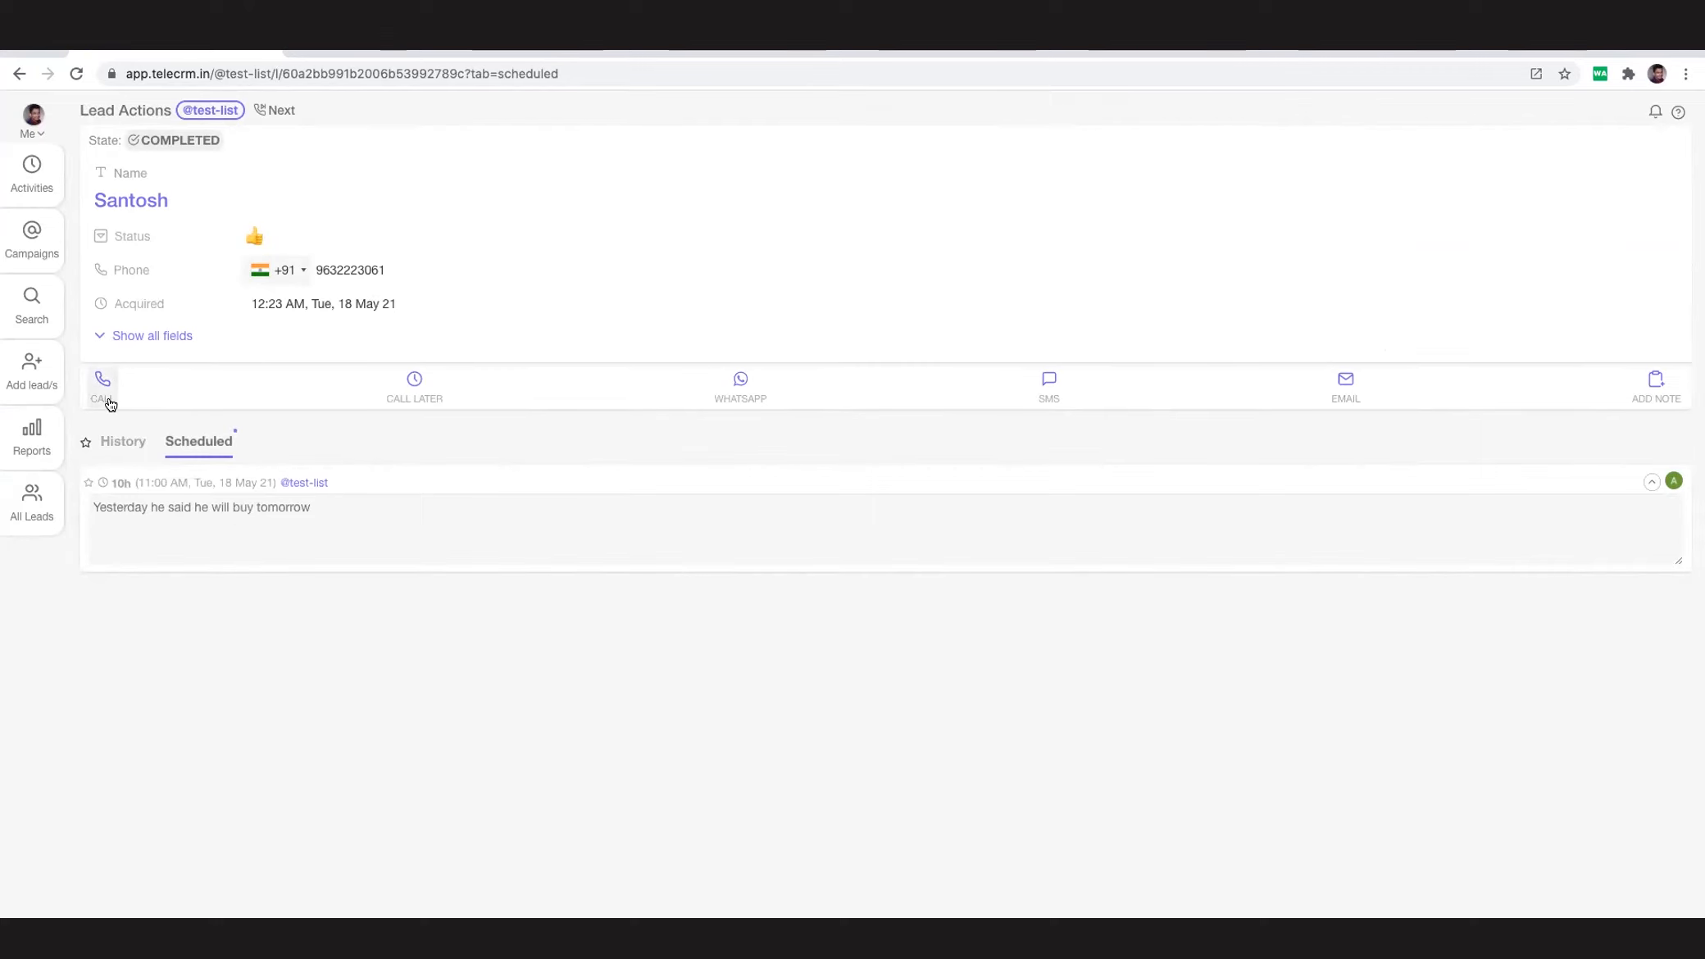
mouse_move(646, 396)
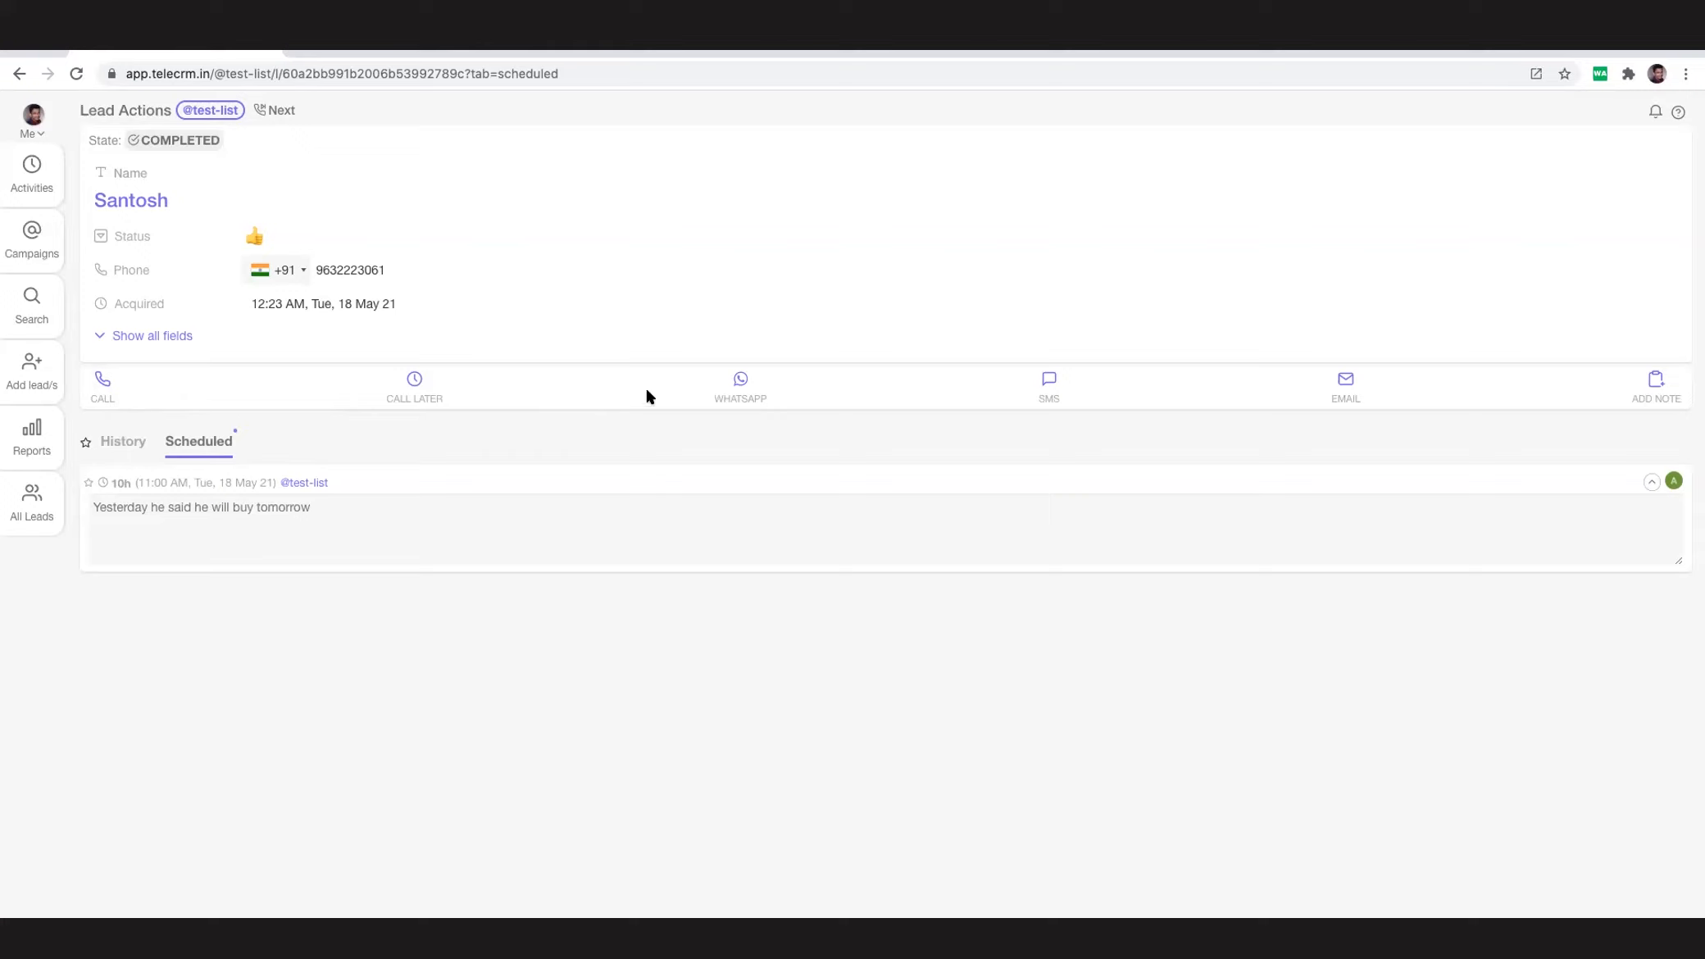
mouse_move(666, 390)
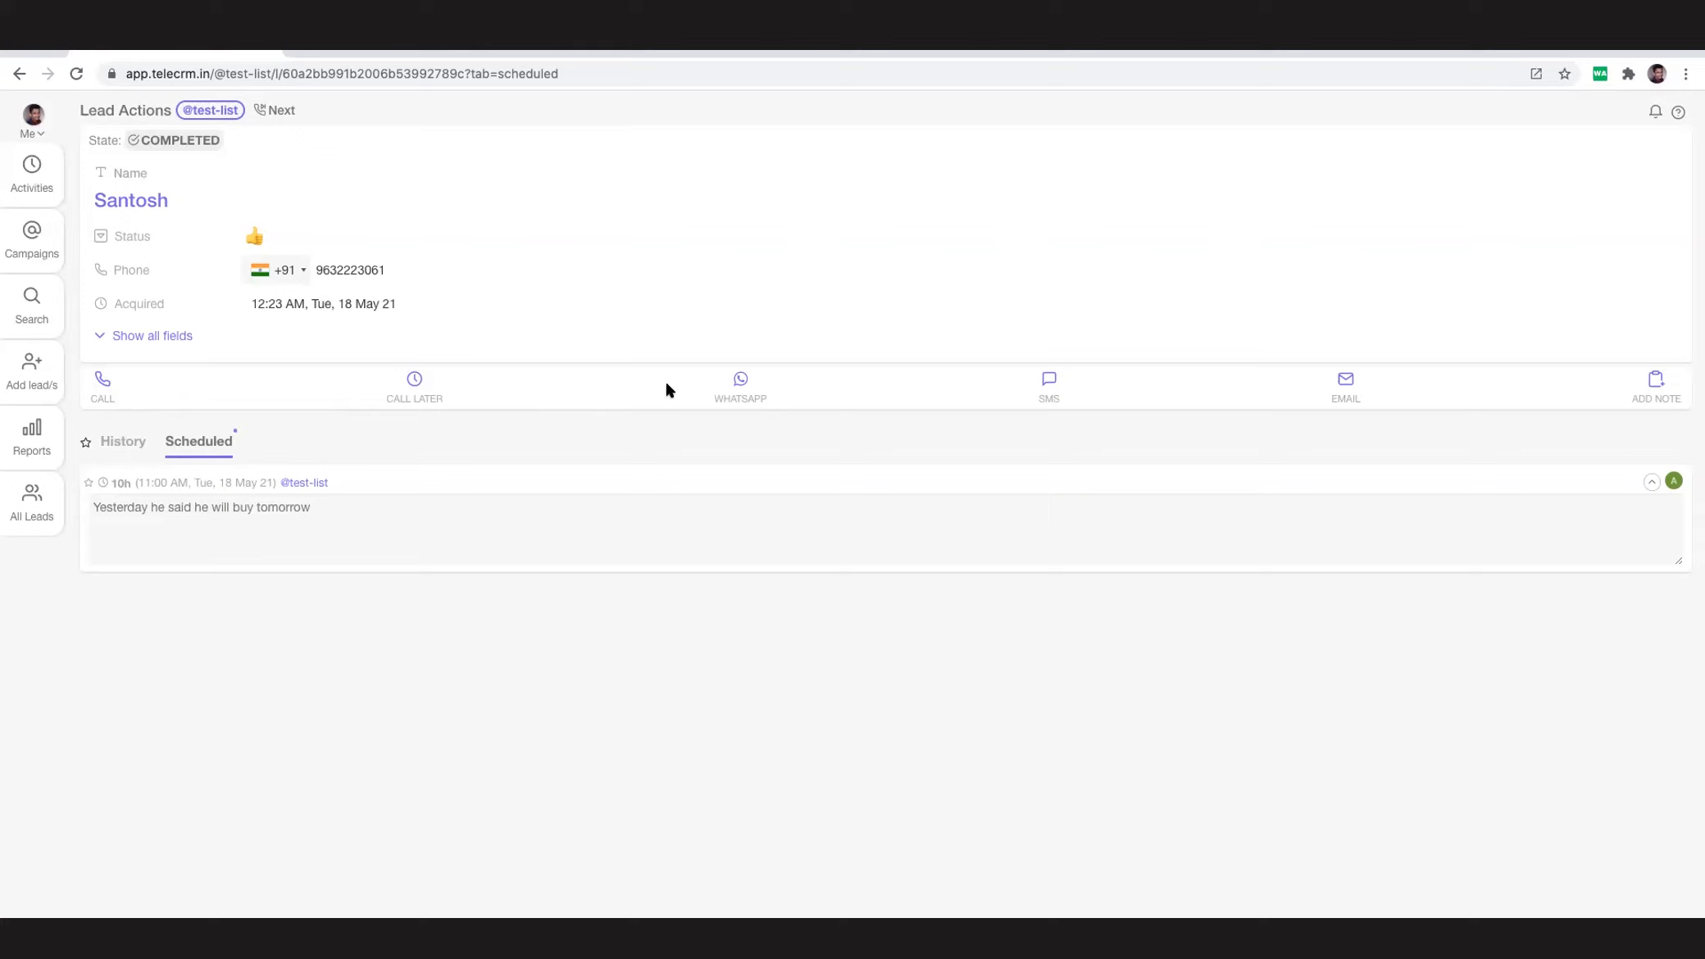
mouse_move(644, 439)
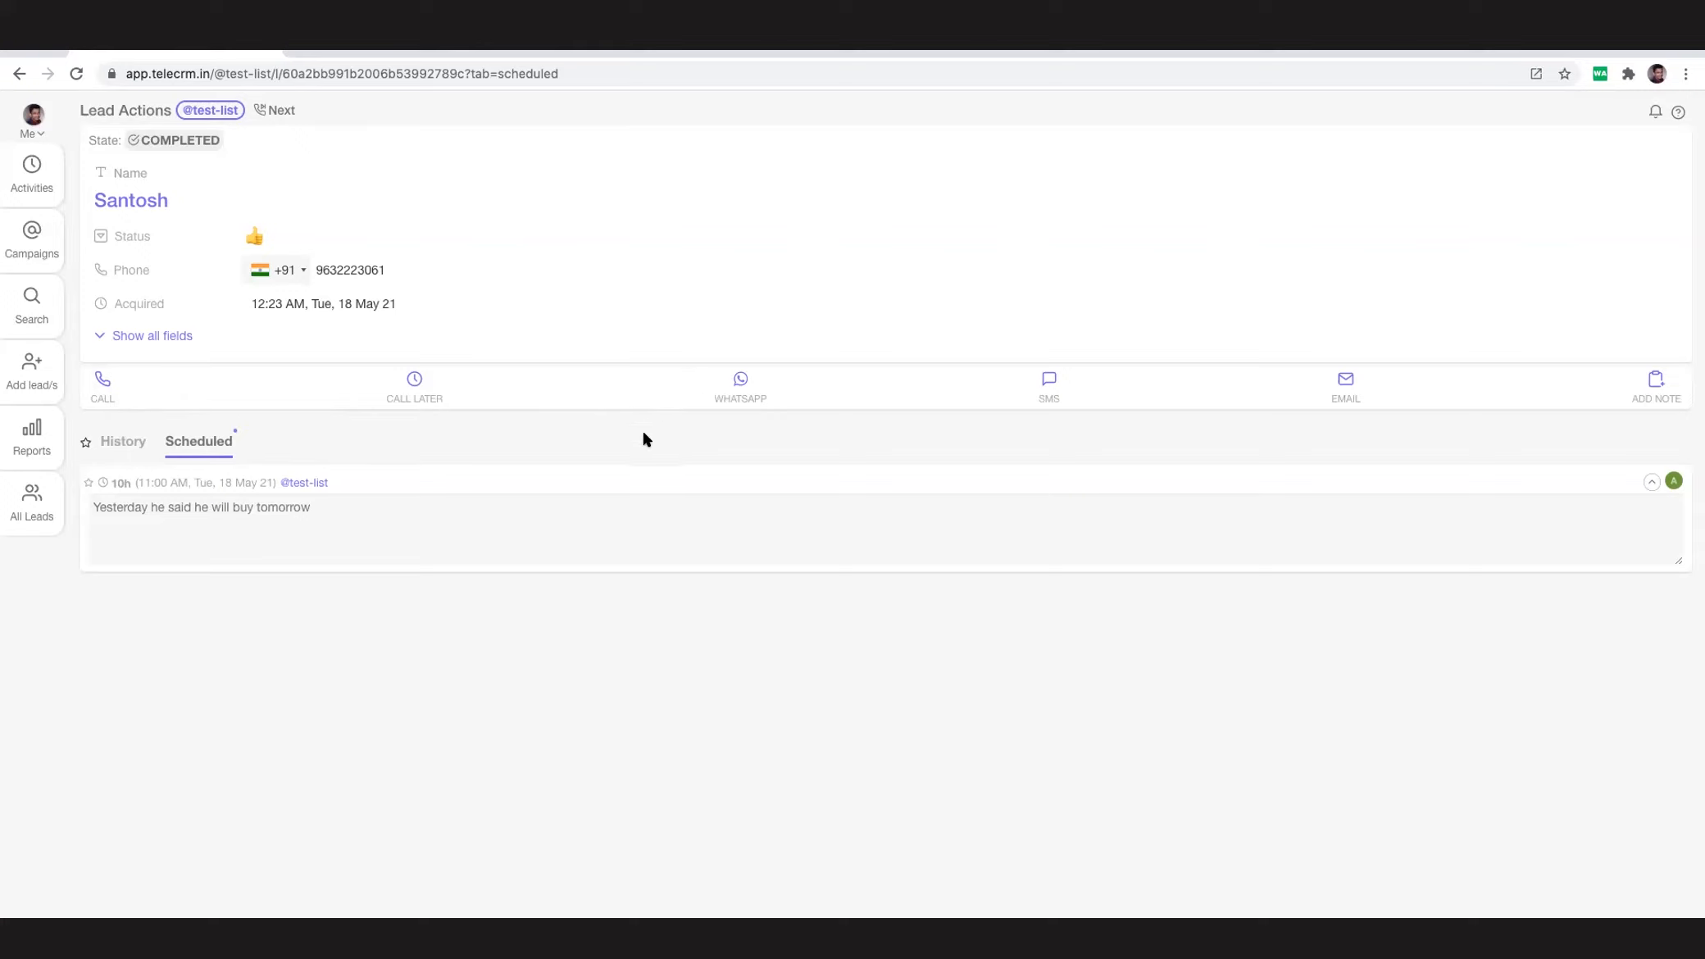
mouse_move(1604, 389)
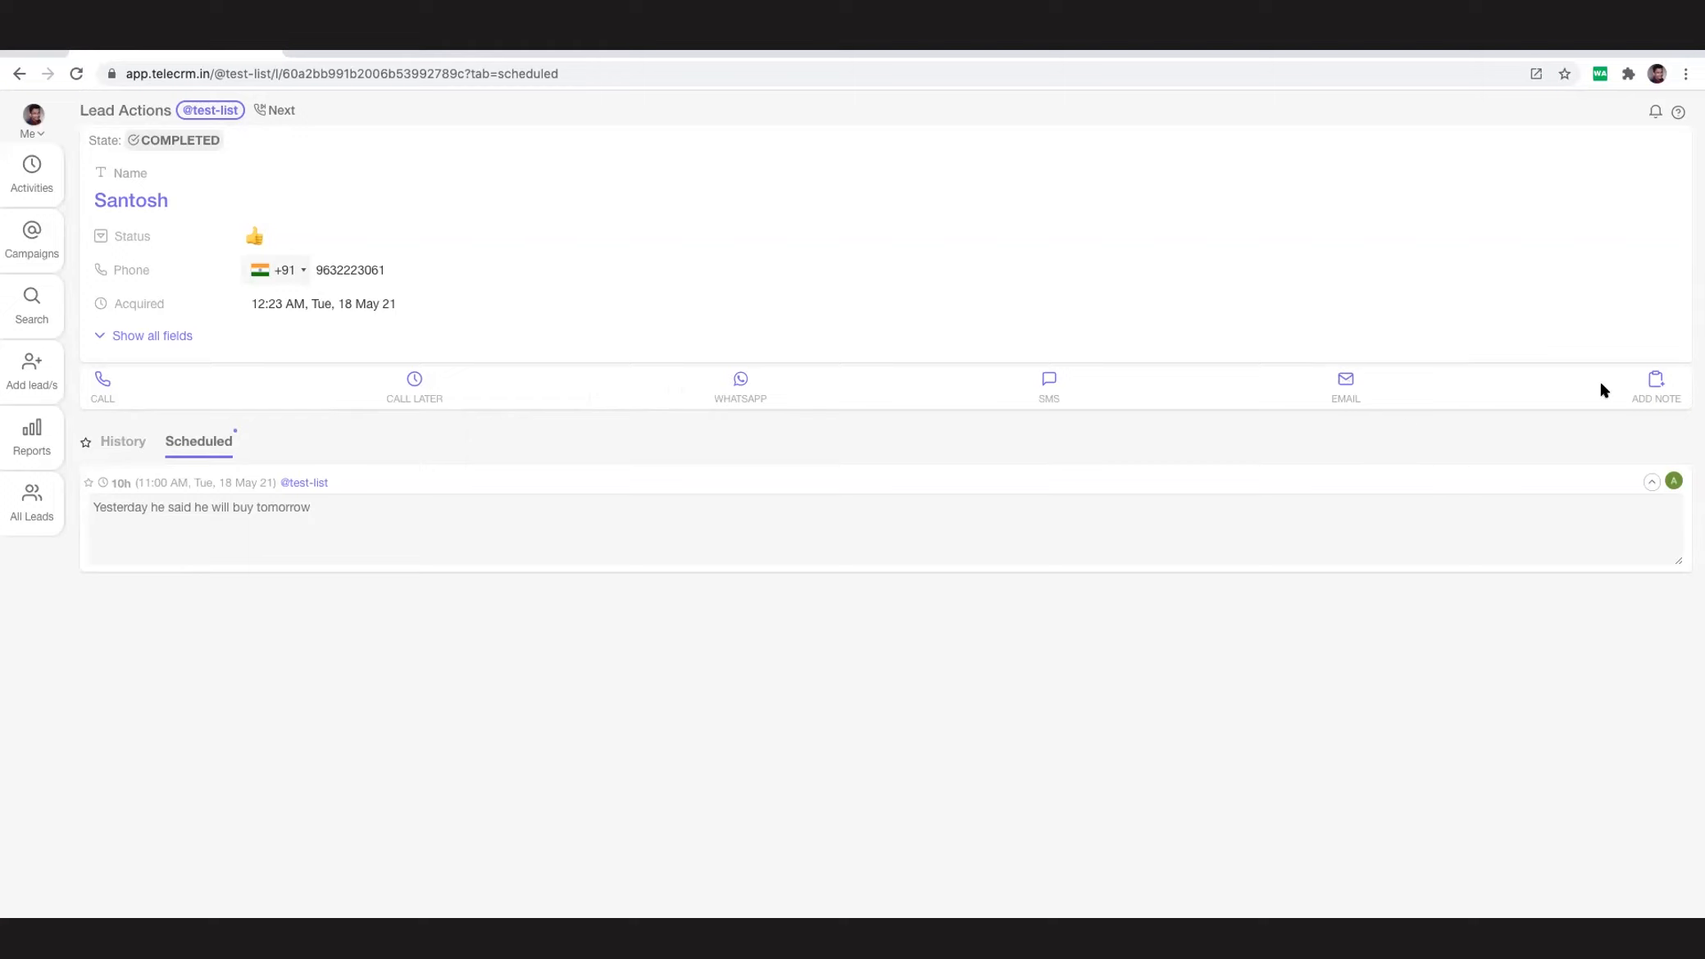
mouse_move(1654, 386)
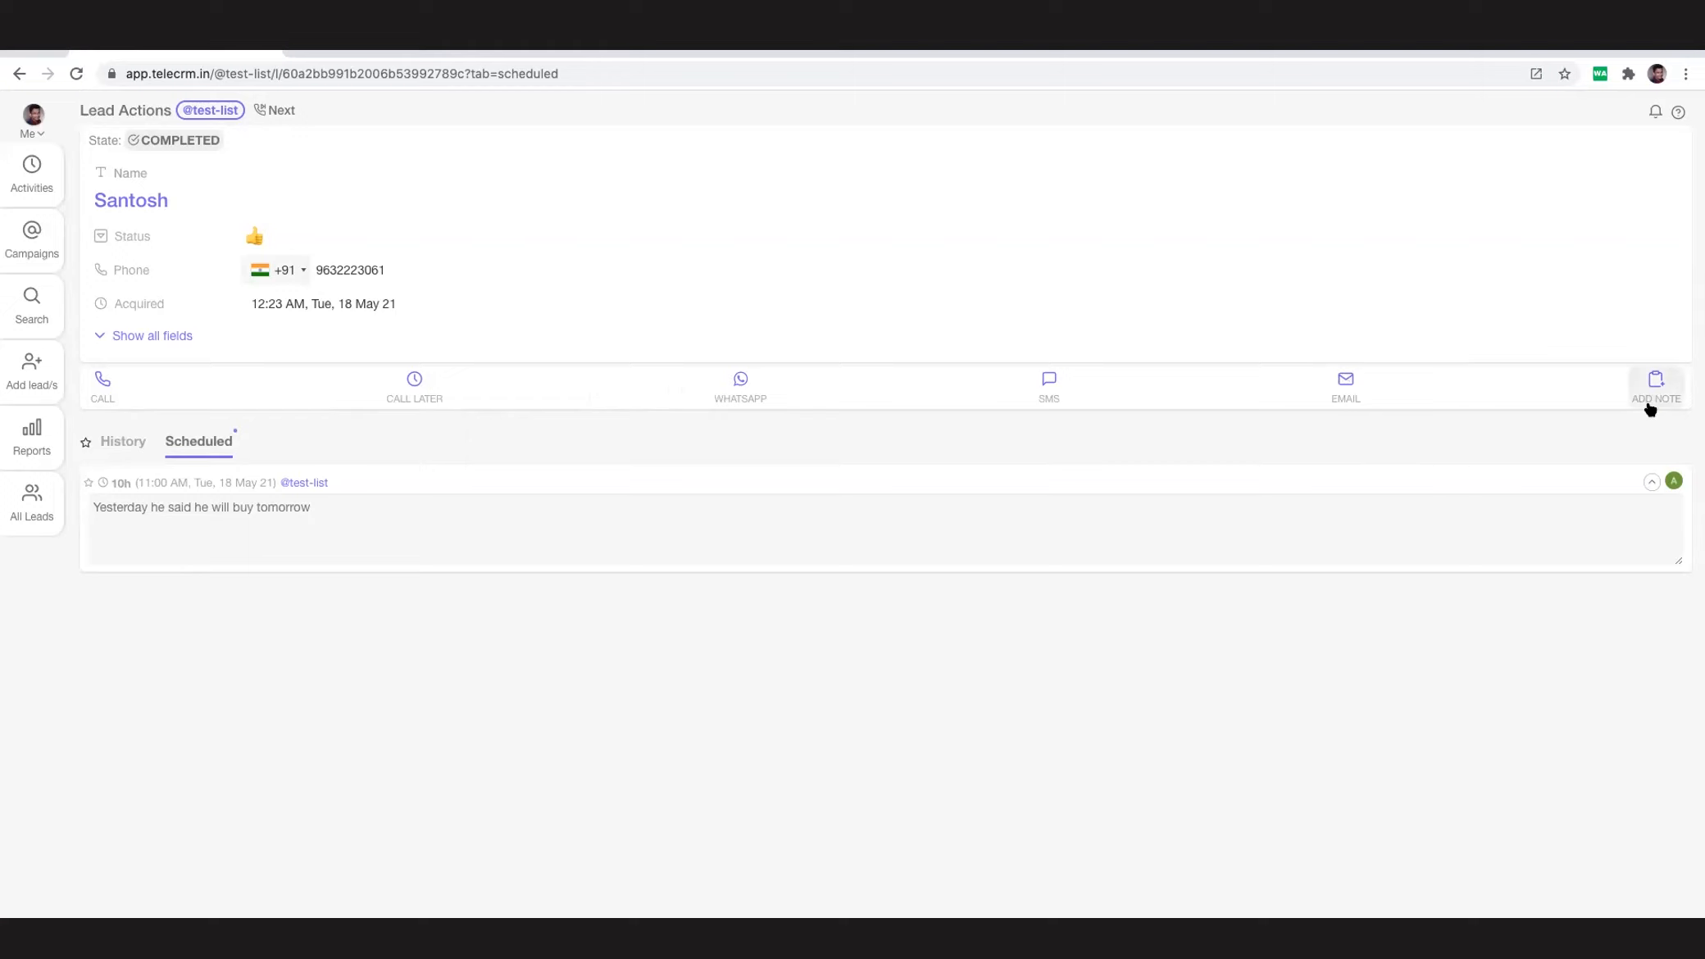